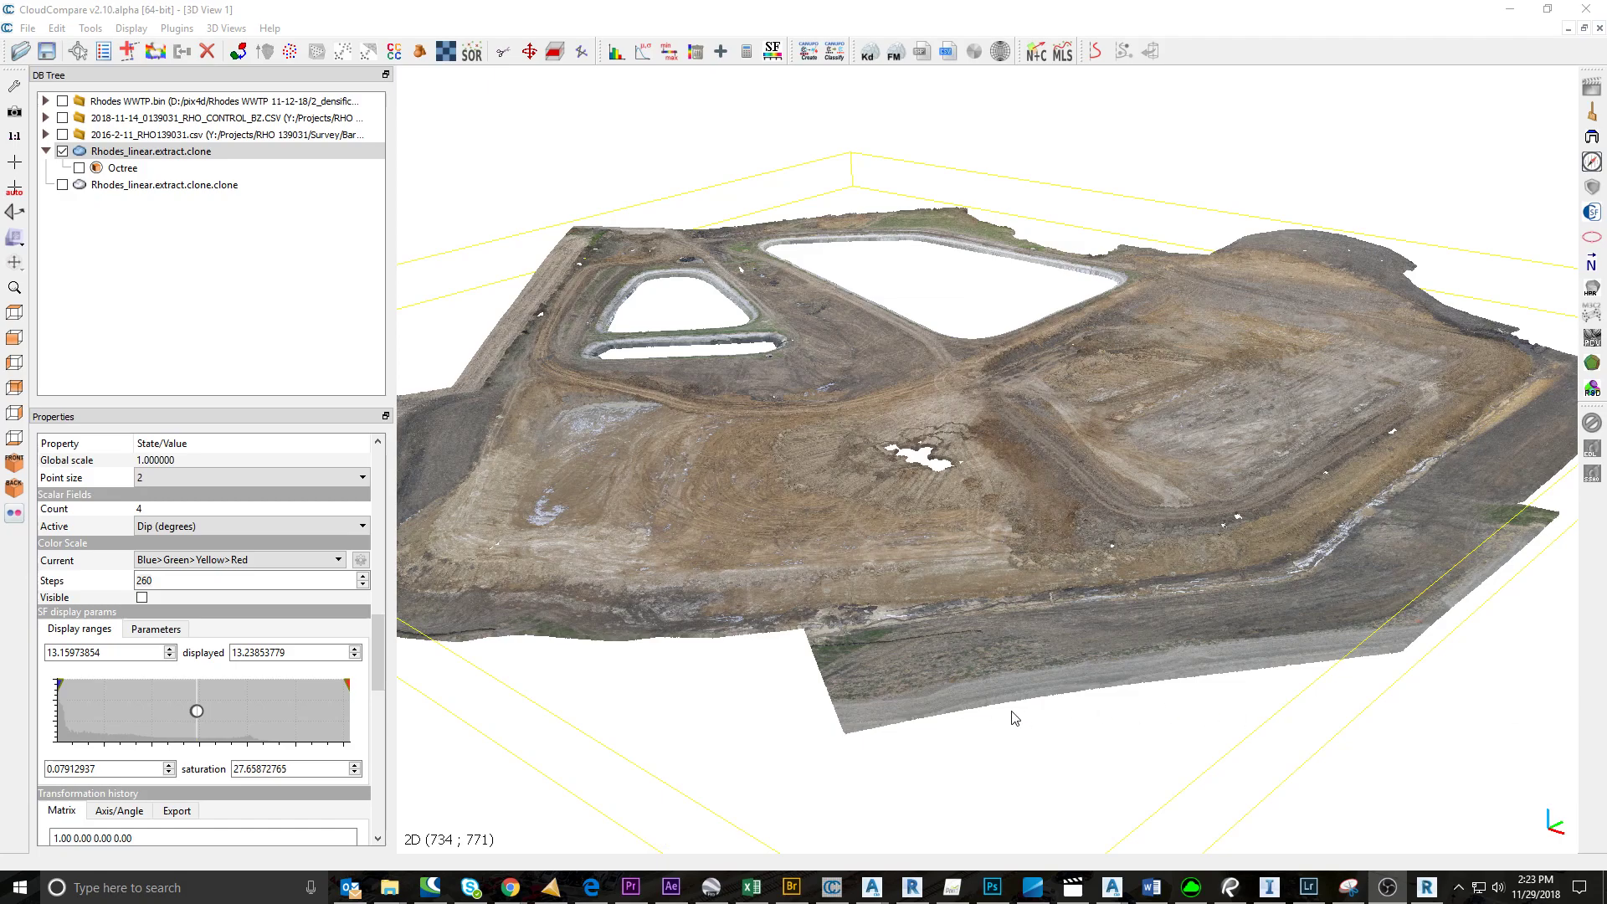
pyautogui.moveTo(755, 653)
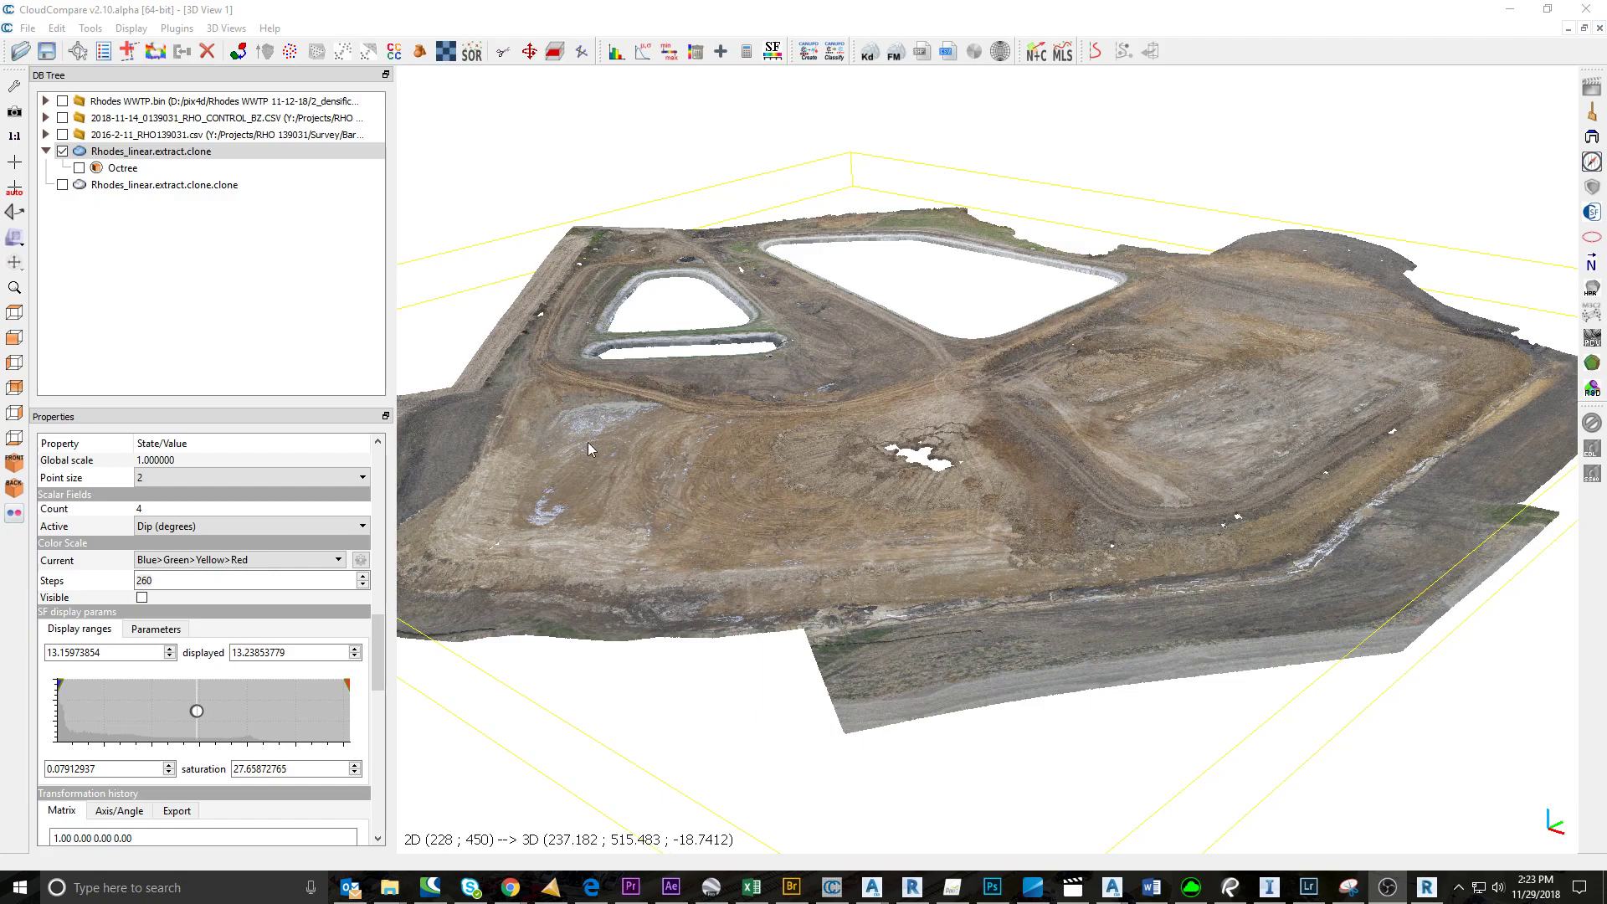
pyautogui.moveTo(778, 499)
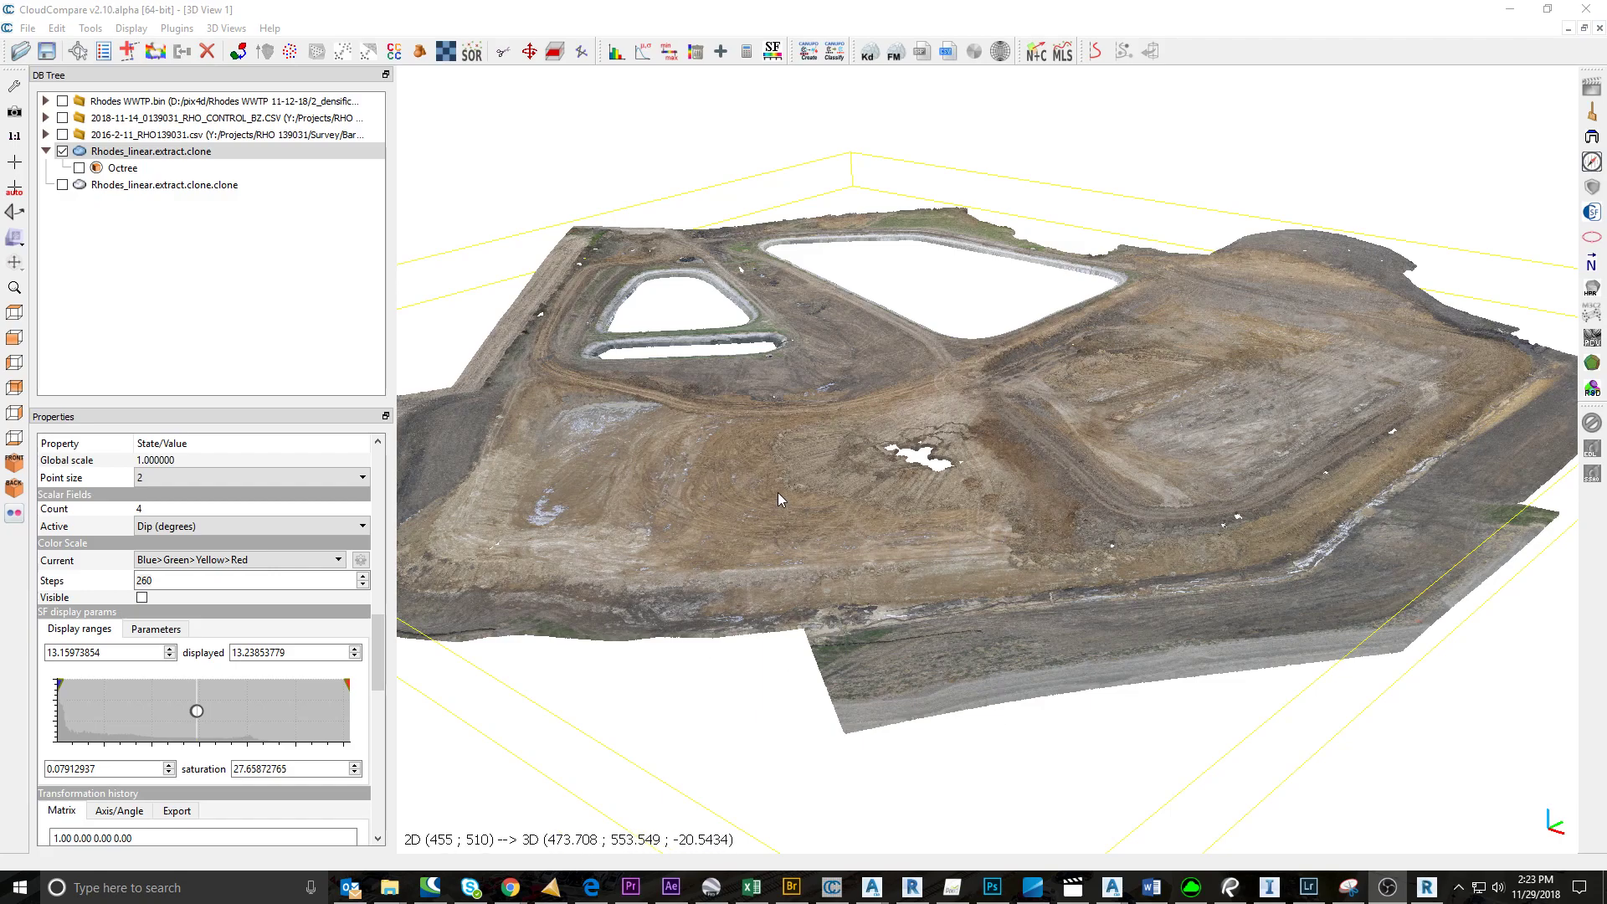
pyautogui.moveTo(745, 691)
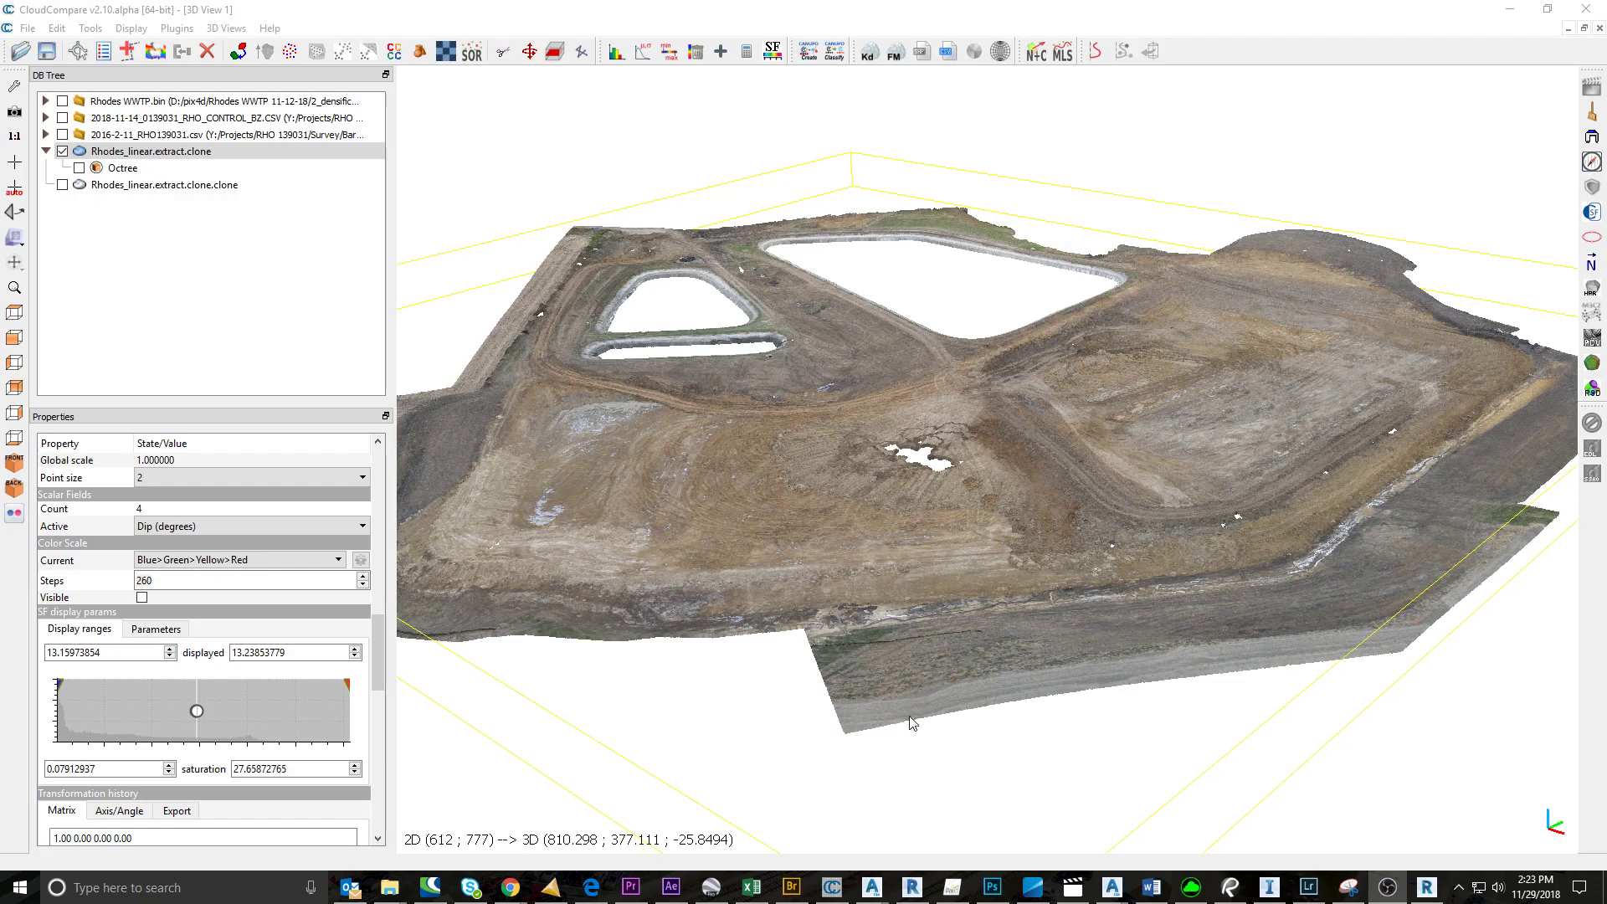
pyautogui.moveTo(951, 668)
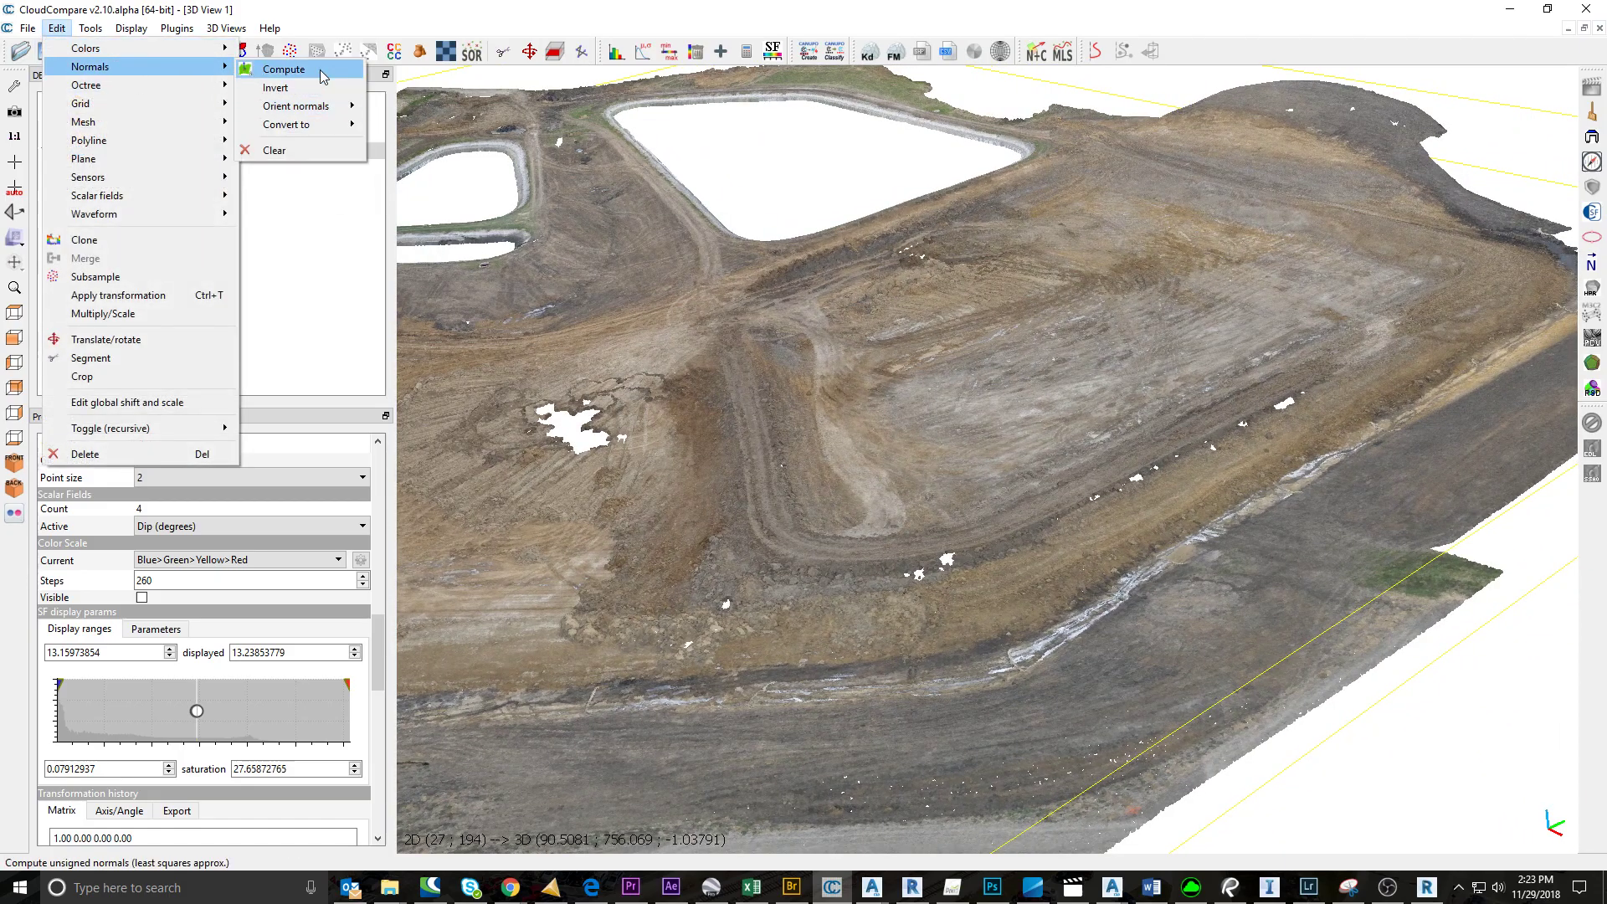
# - Bring up normal computation for the cloned cloud with plane model and minimum-spanning-tree orientation
pyautogui.click(284, 68)
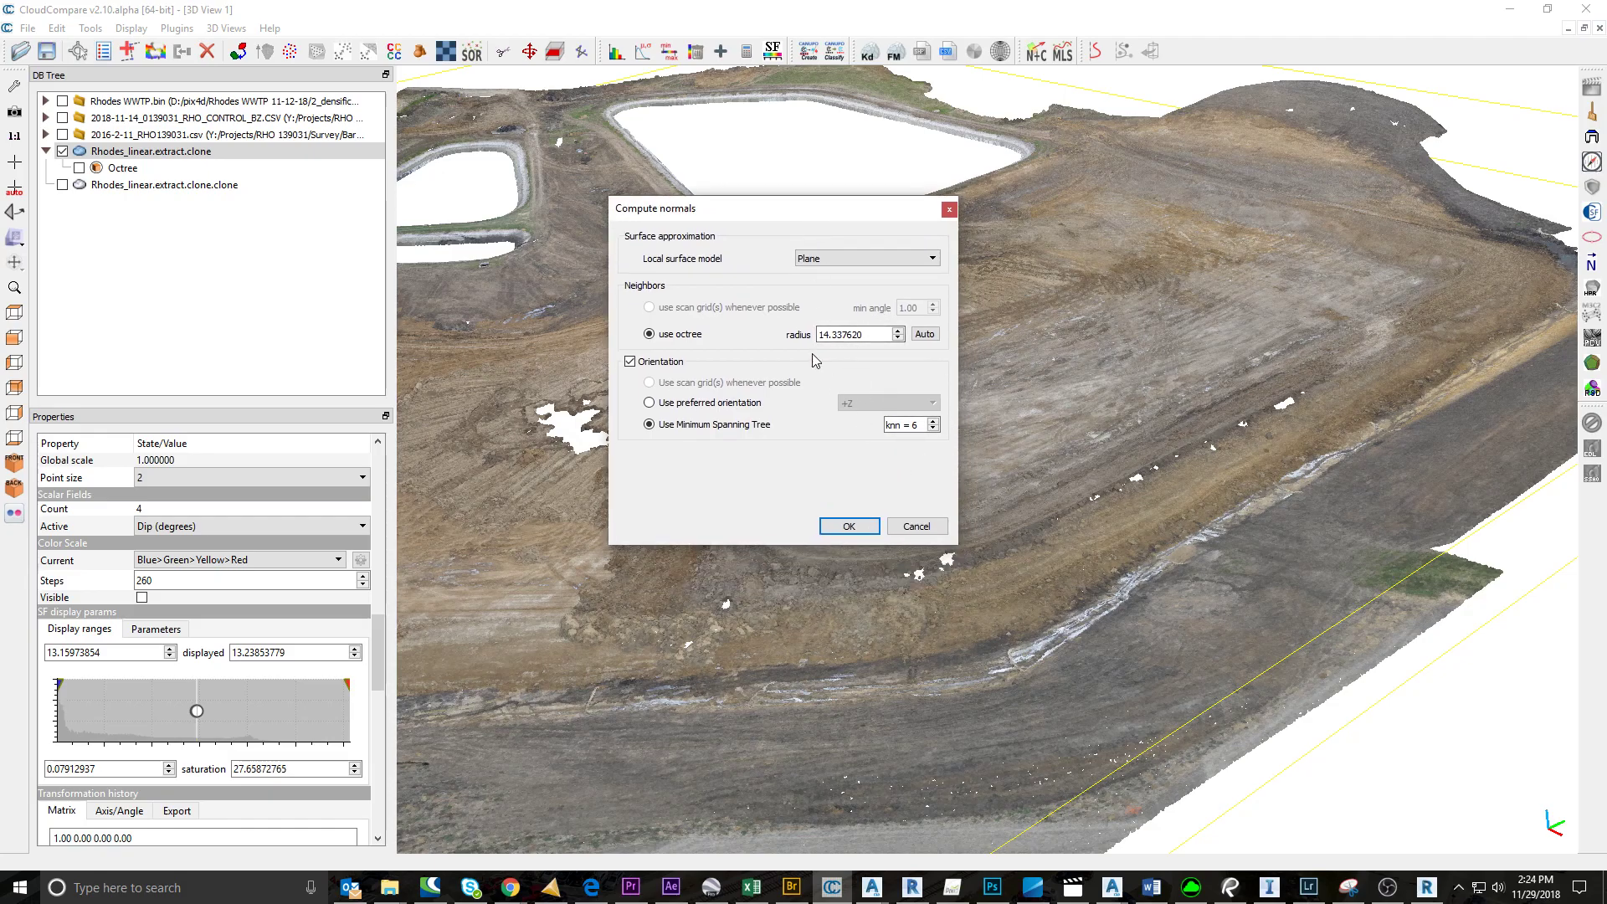
pyautogui.moveTo(847, 525)
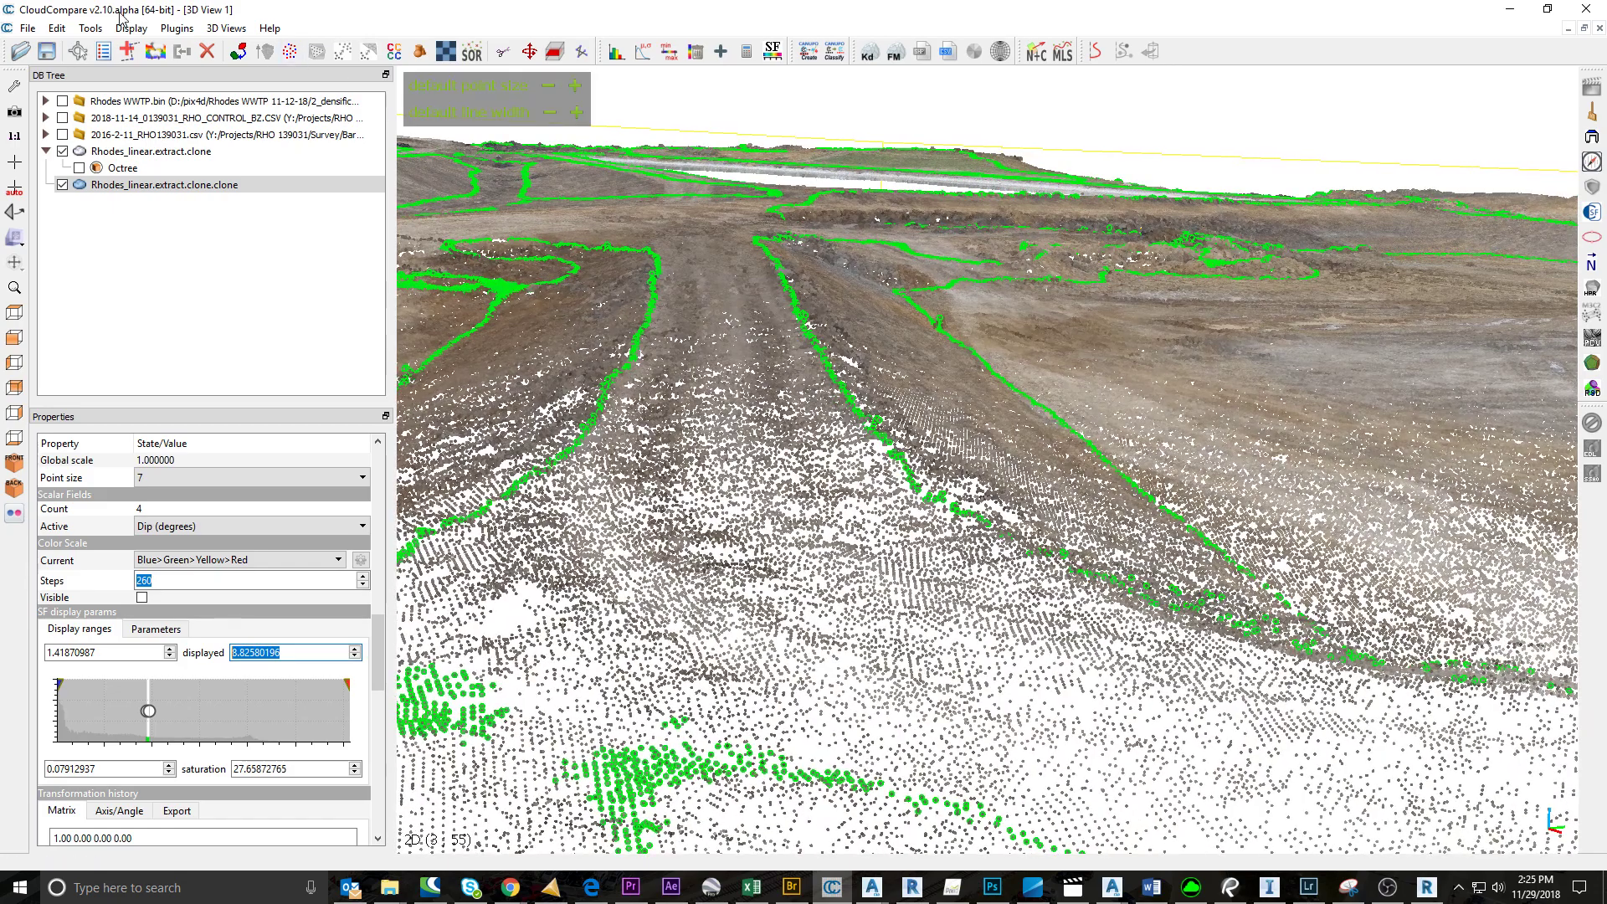
# - Filter the clone by dip value into an extract of slope-edge points
pyautogui.click(57, 28)
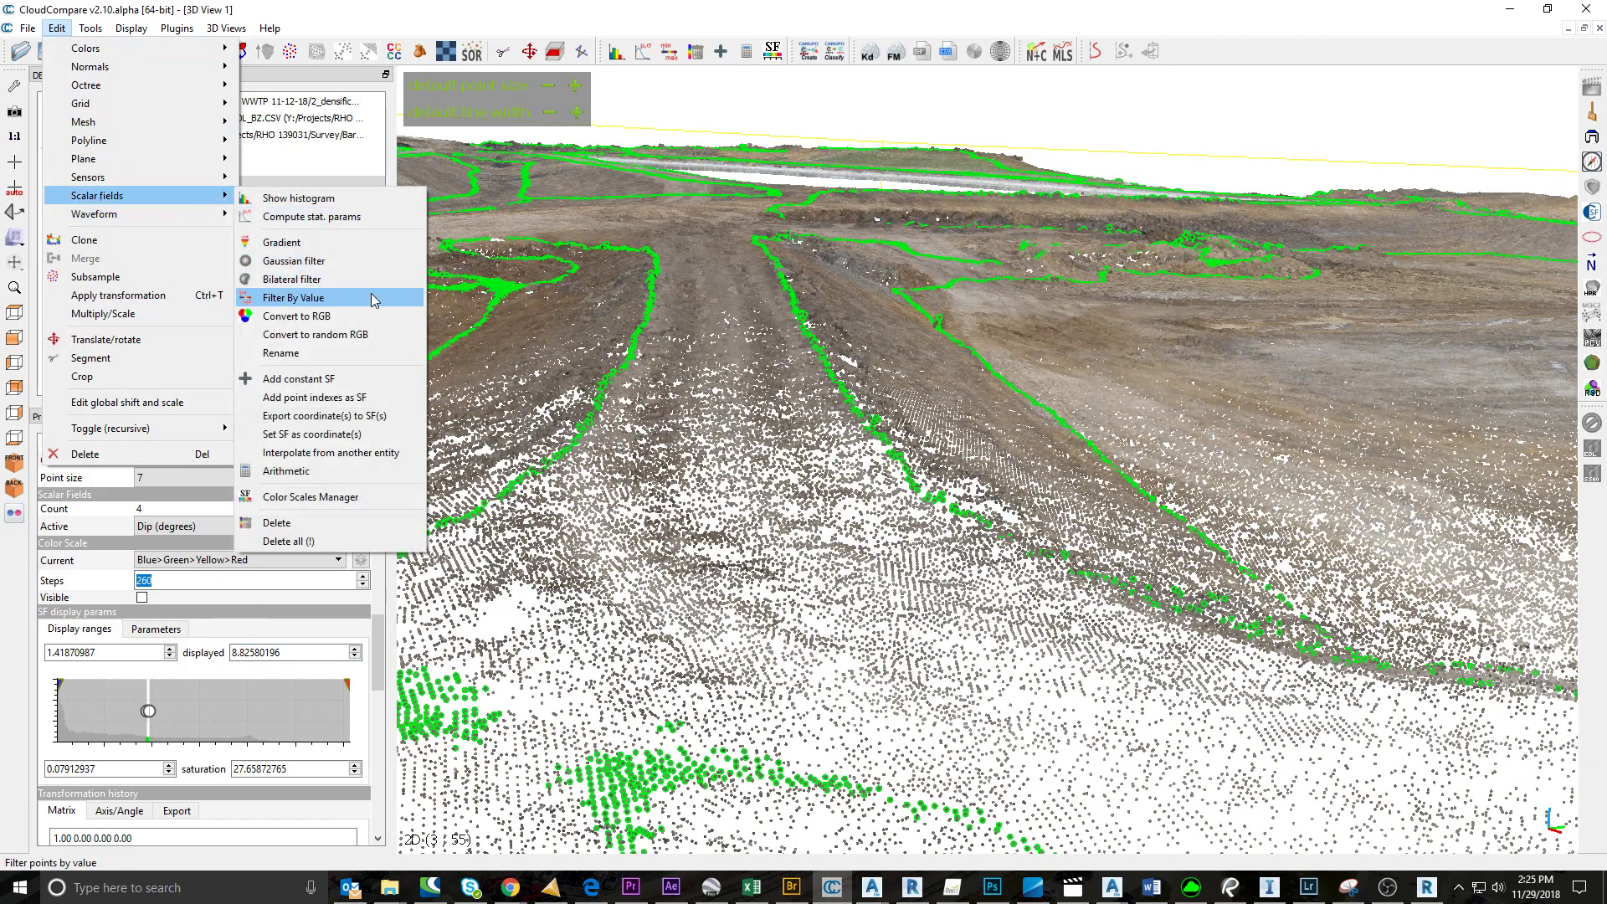
pyautogui.click(294, 298)
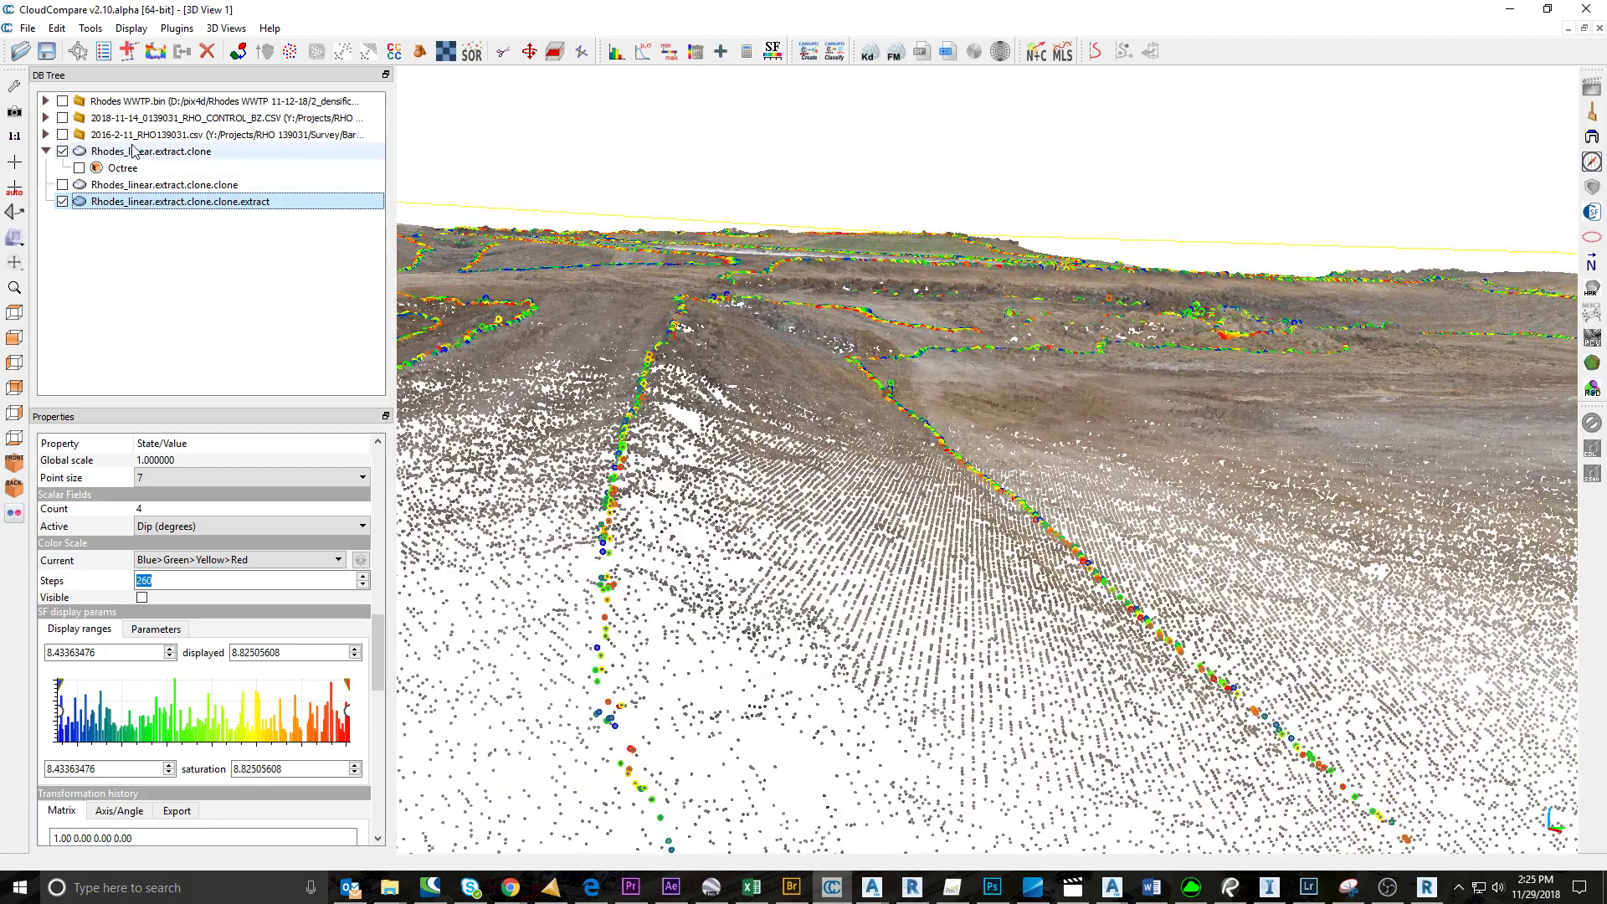
# - Make the cloned cloud visible again to narrow its dip display to the next band
pyautogui.click(151, 151)
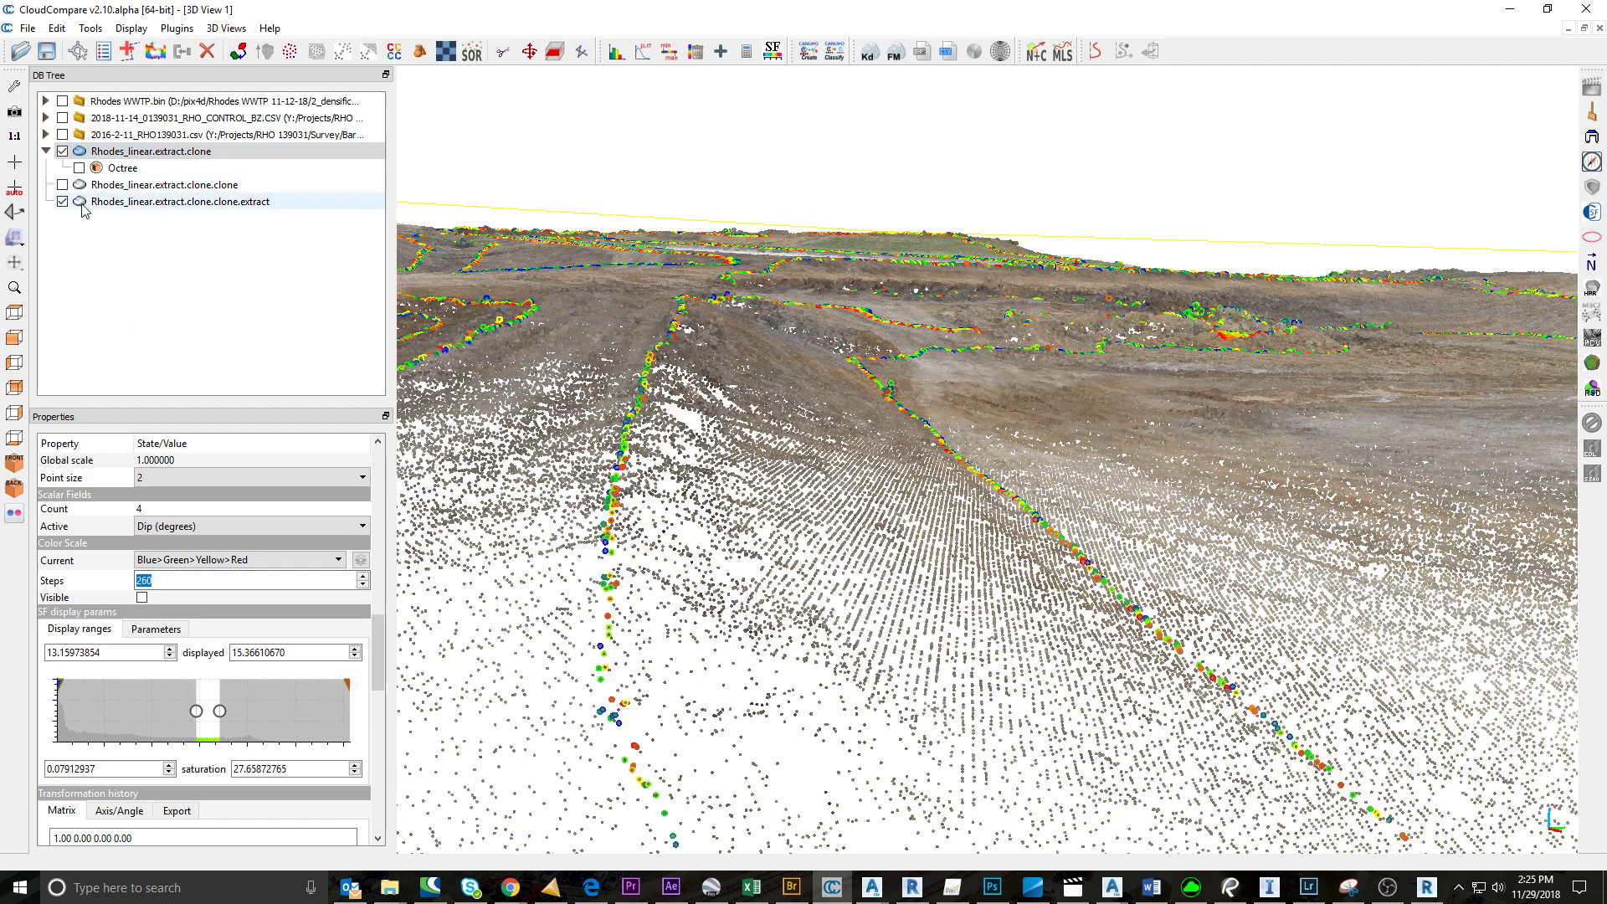
pyautogui.click(164, 184)
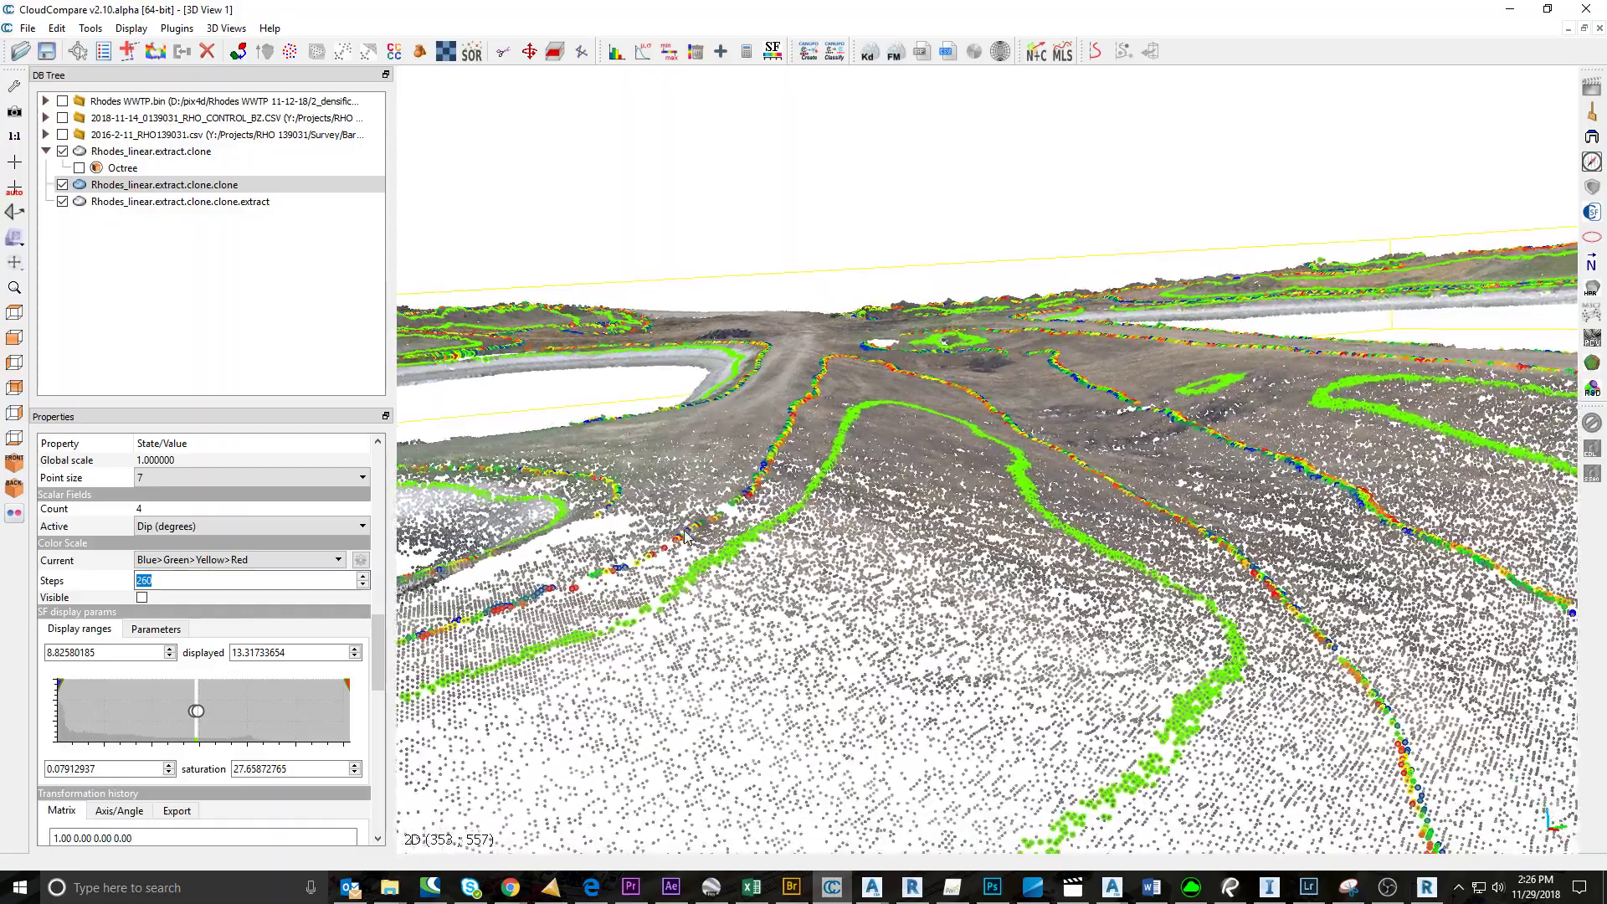
# - Extract the second dip band from the clone as its own cloud
pyautogui.click(55, 28)
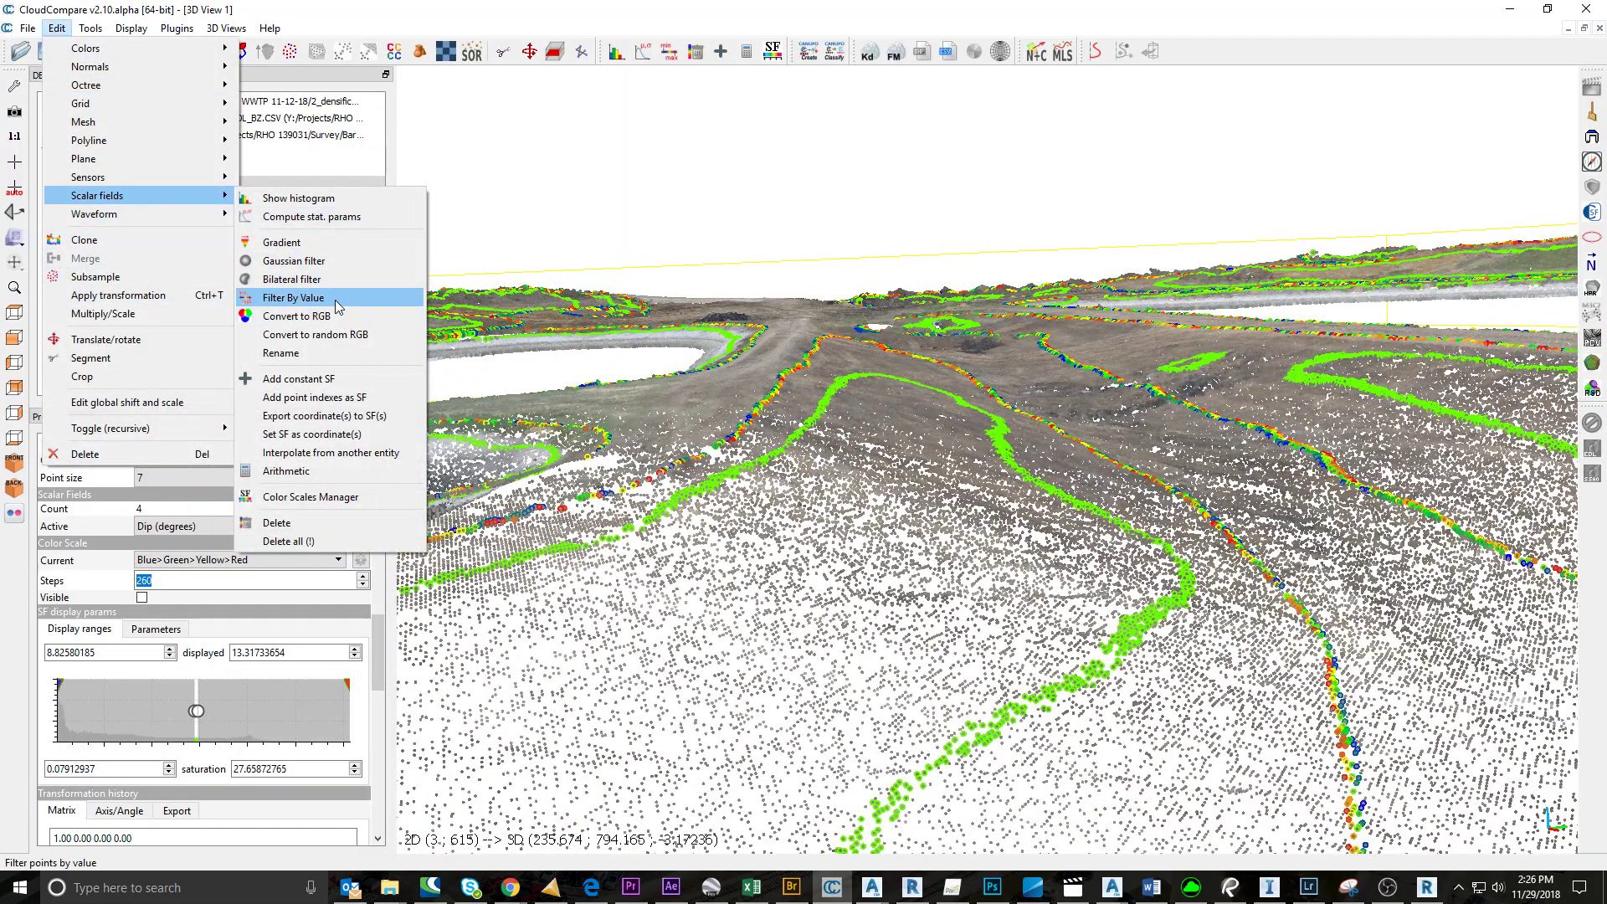
pyautogui.click(297, 298)
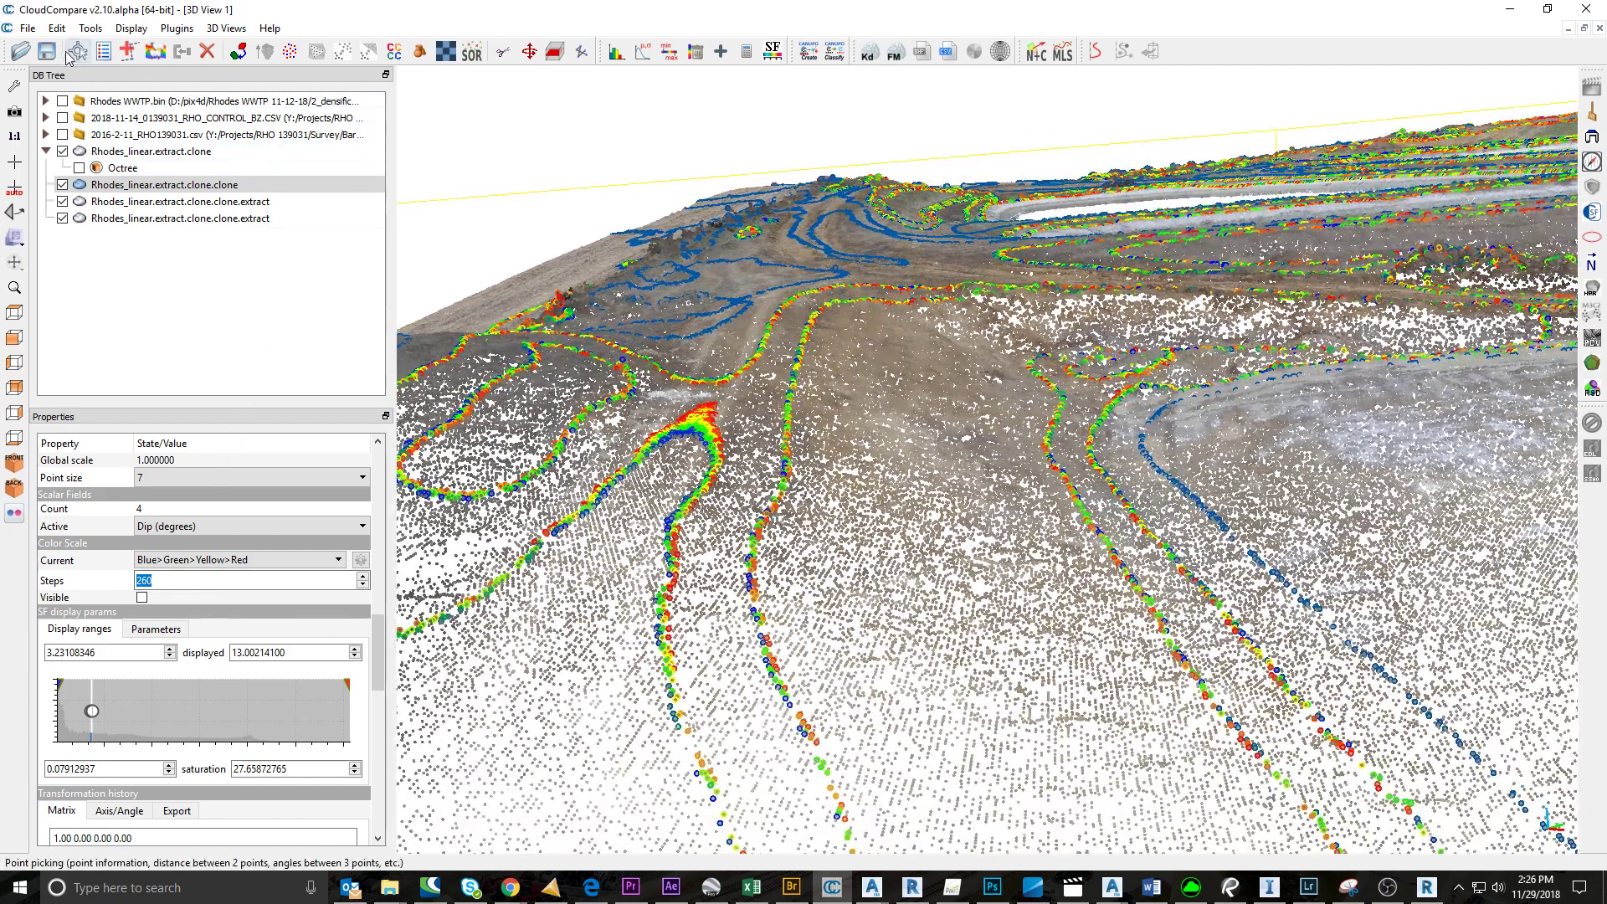
# - Merge both dip extracts into one 150,964-point break-line cloud without an original-index field
pyautogui.click(57, 29)
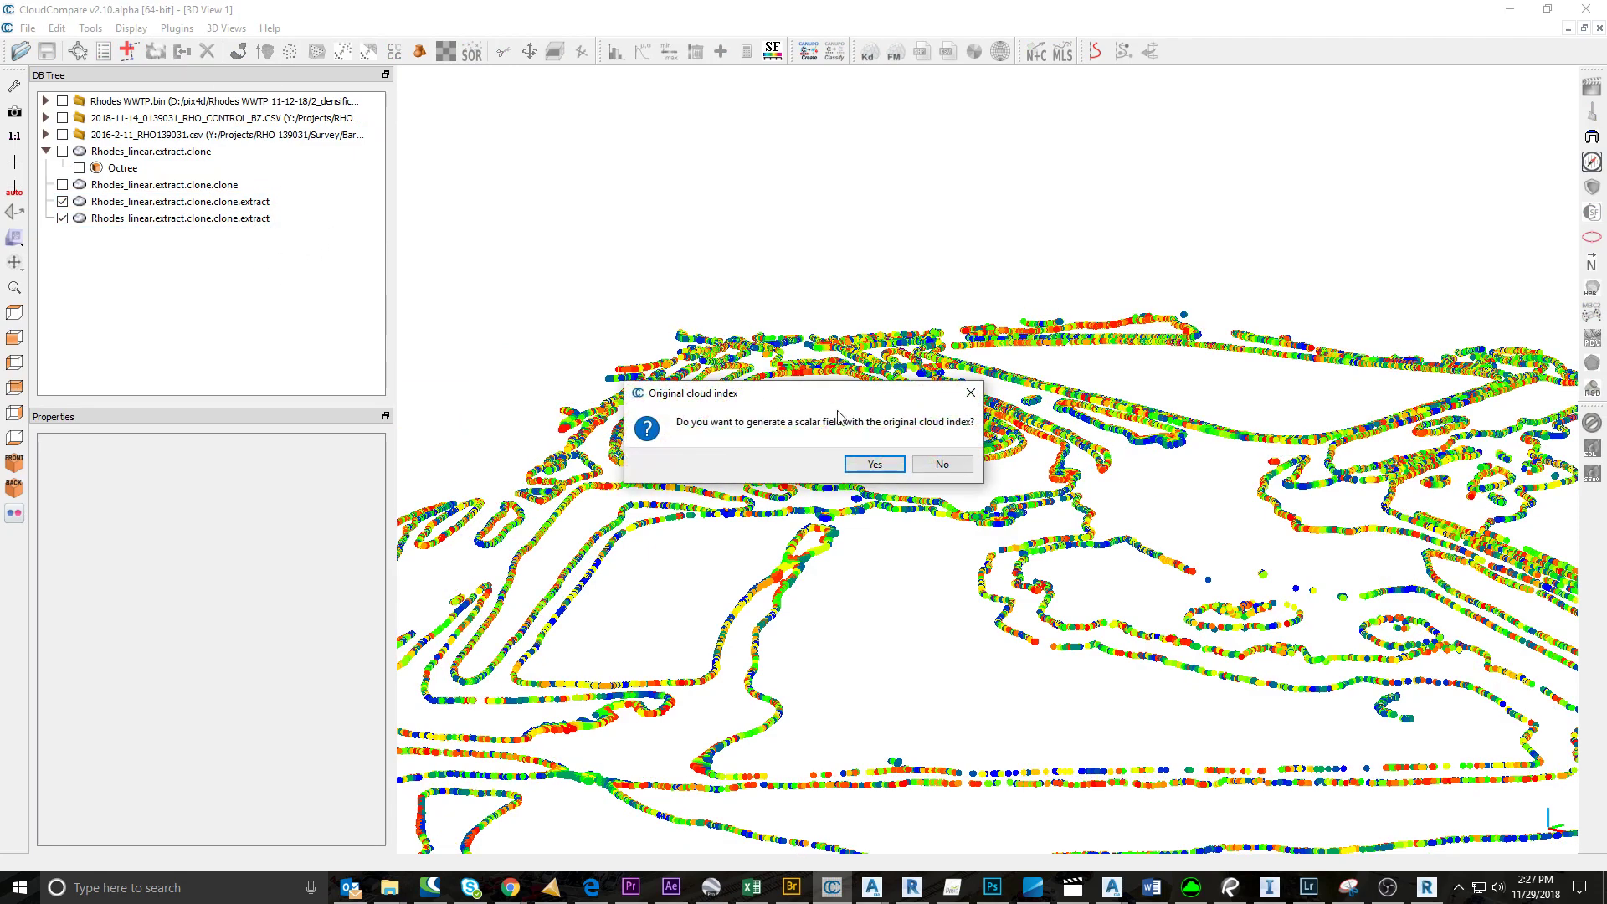
pyautogui.click(872, 464)
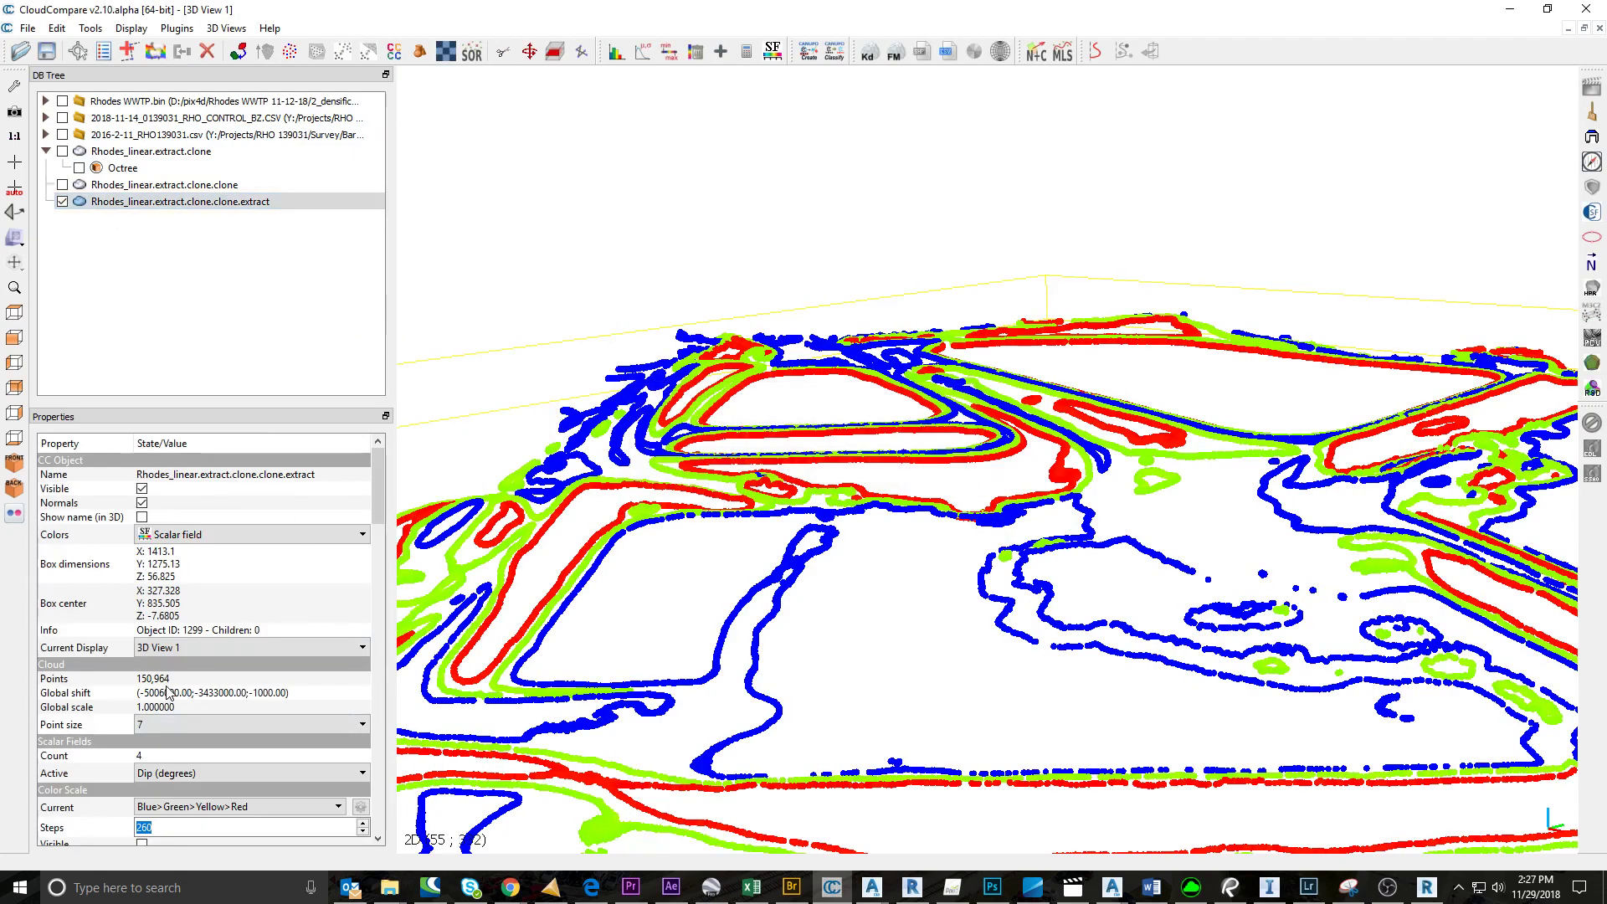
pyautogui.click(91, 29)
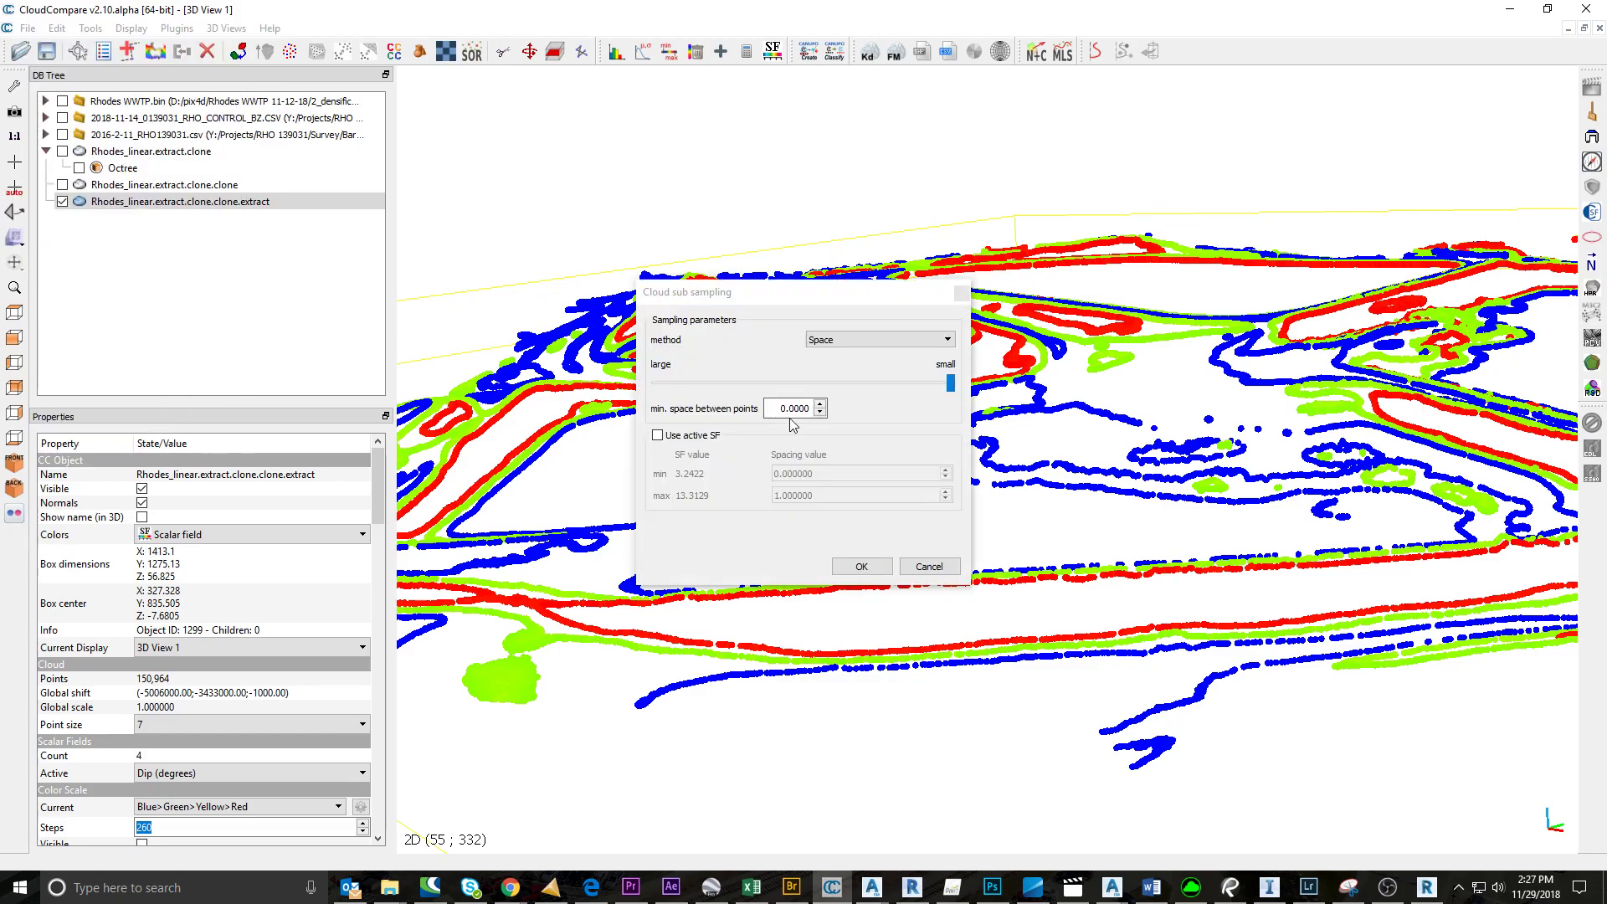
# - Subsample the break-line cloud twice at spacing 2, leaving 7,948 points
pyautogui.tripleClick(792, 409)
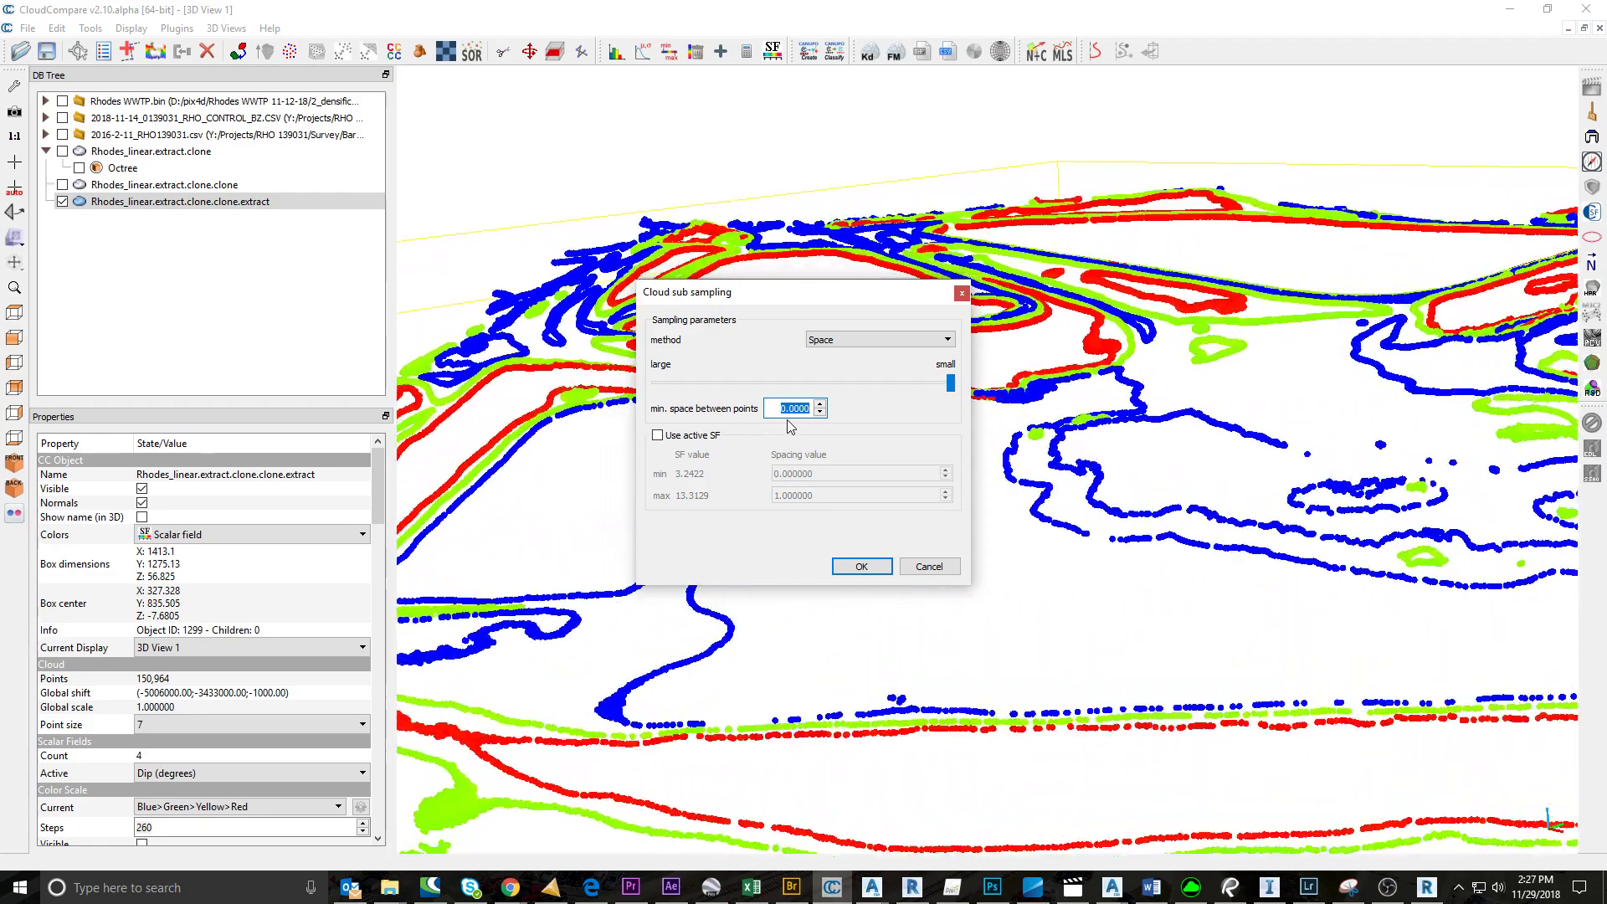
pyautogui.write('2')
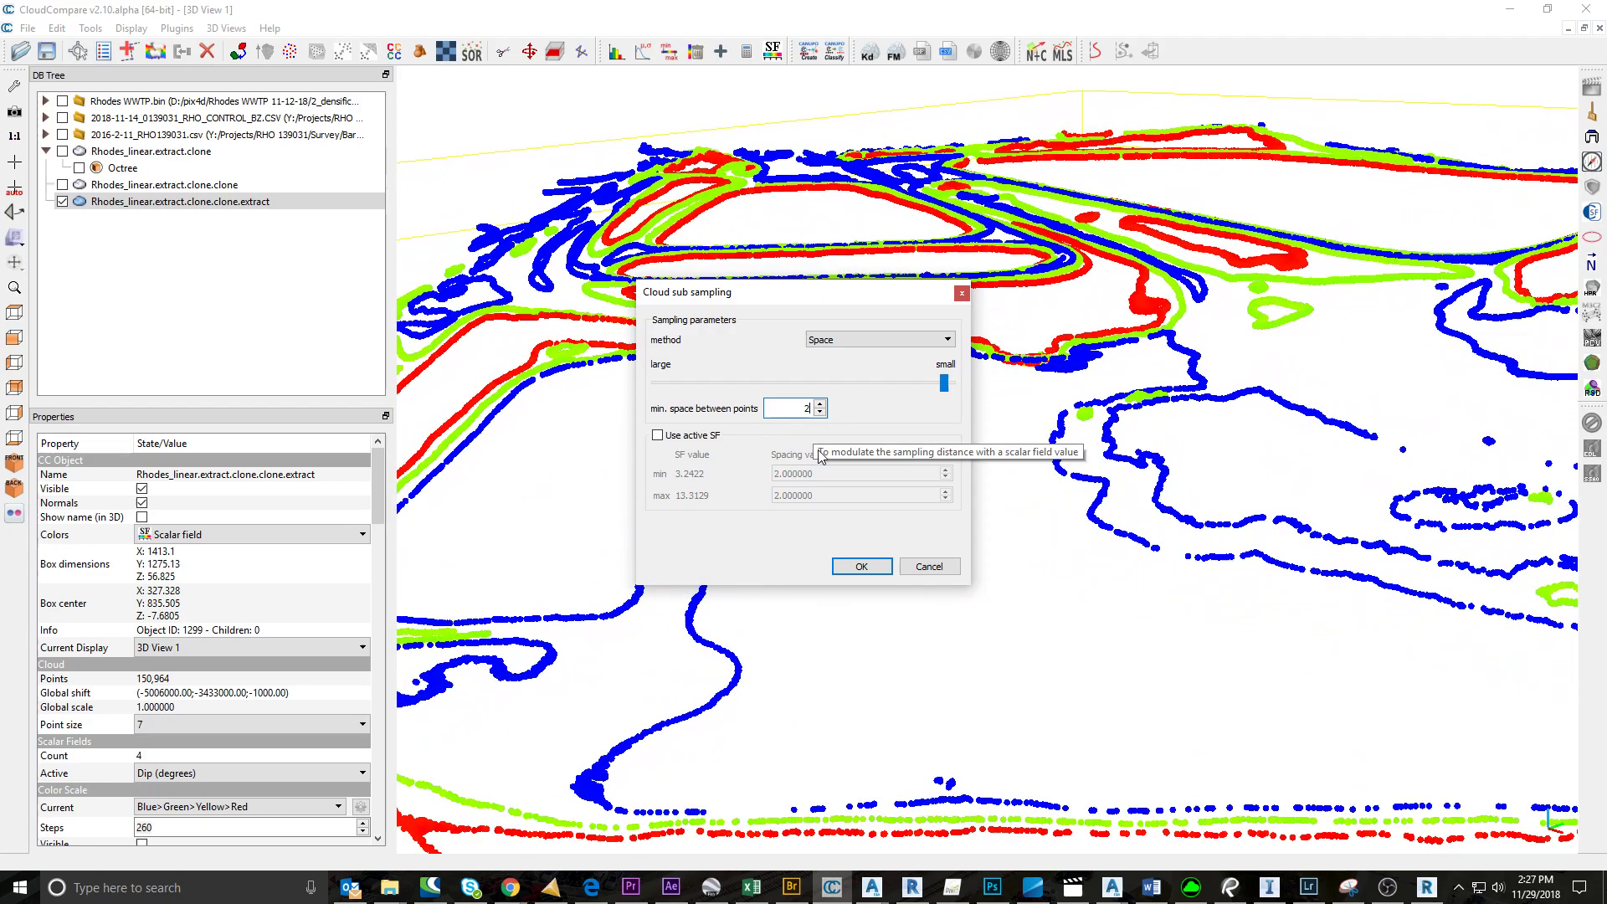
pyautogui.click(860, 566)
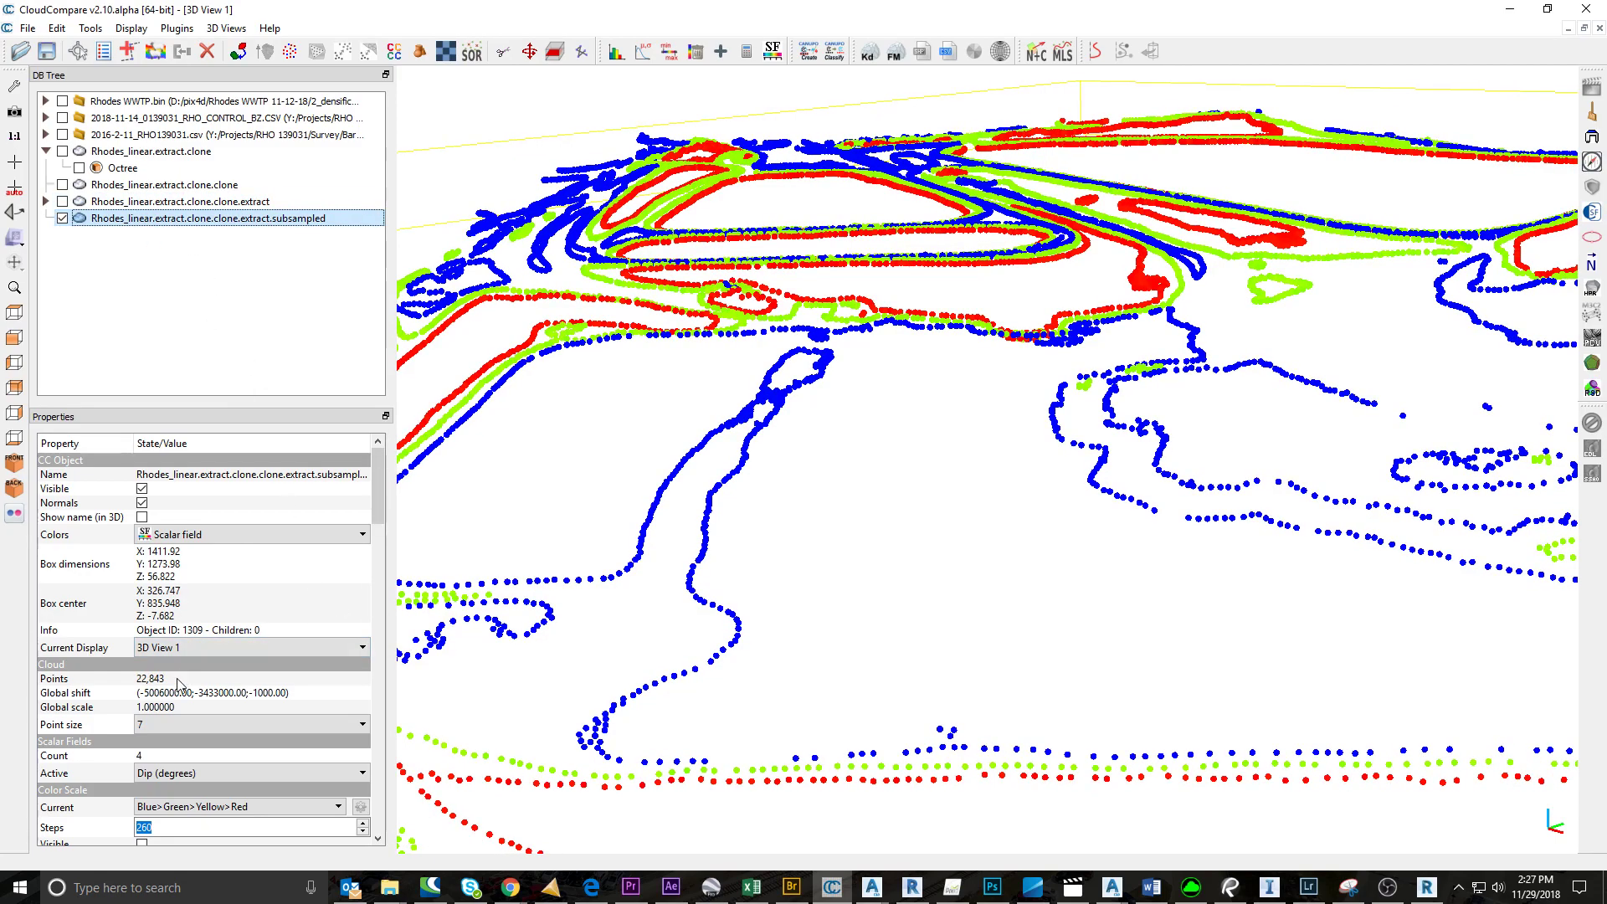
pyautogui.click(55, 28)
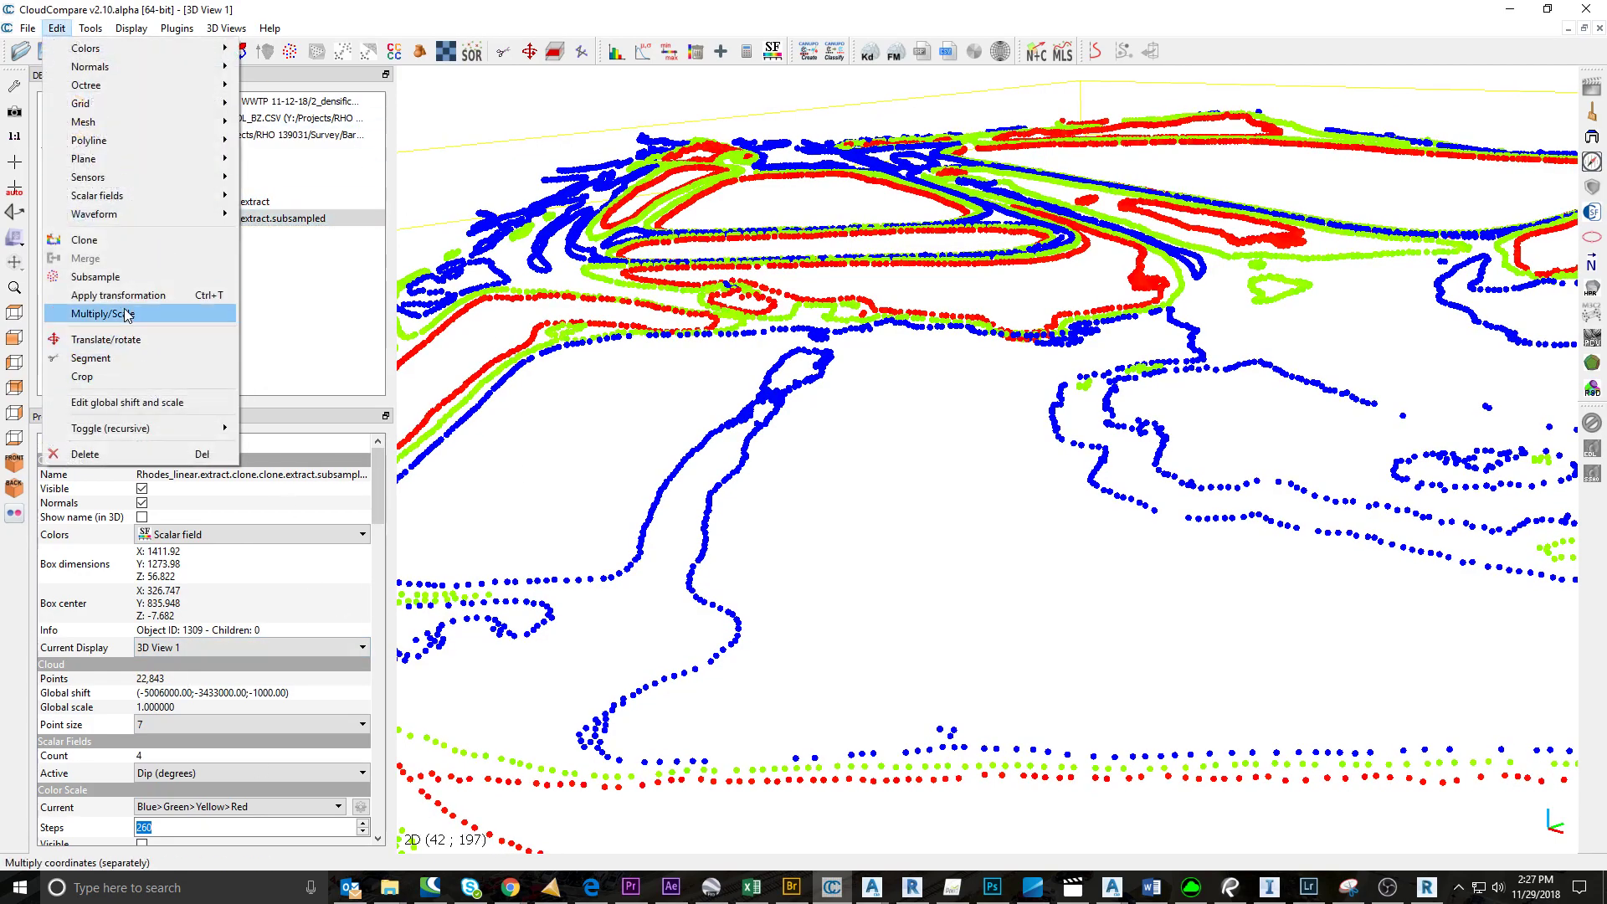
pyautogui.click(94, 276)
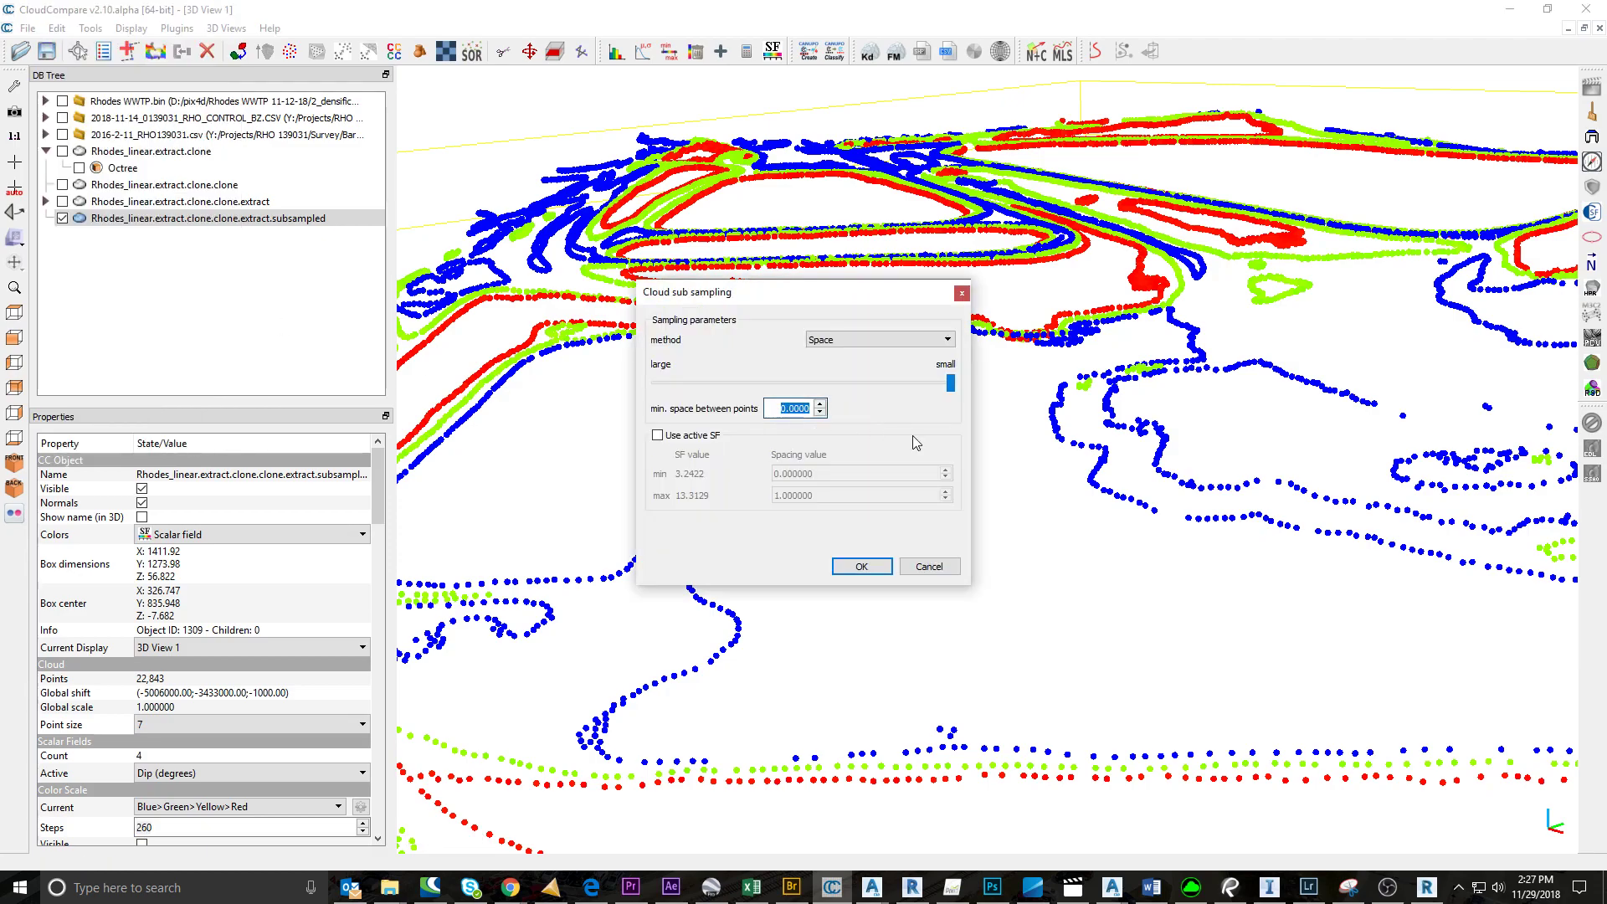
pyautogui.click(861, 565)
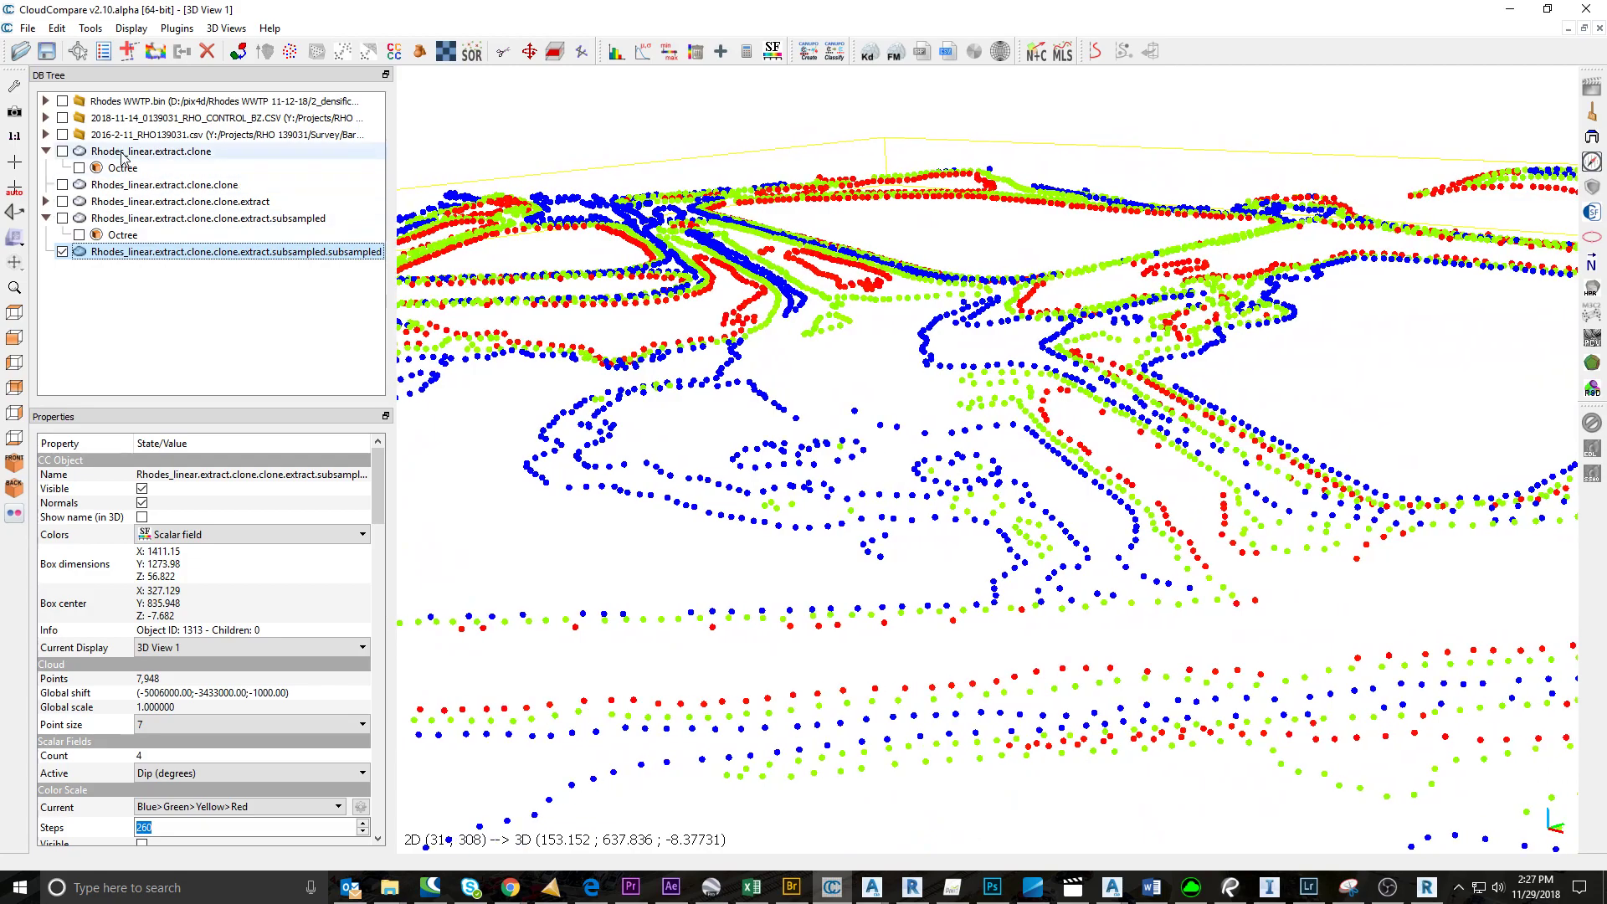
# - Check the full ground cloud's point count and show it again beneath the break-line points
pyautogui.click(152, 150)
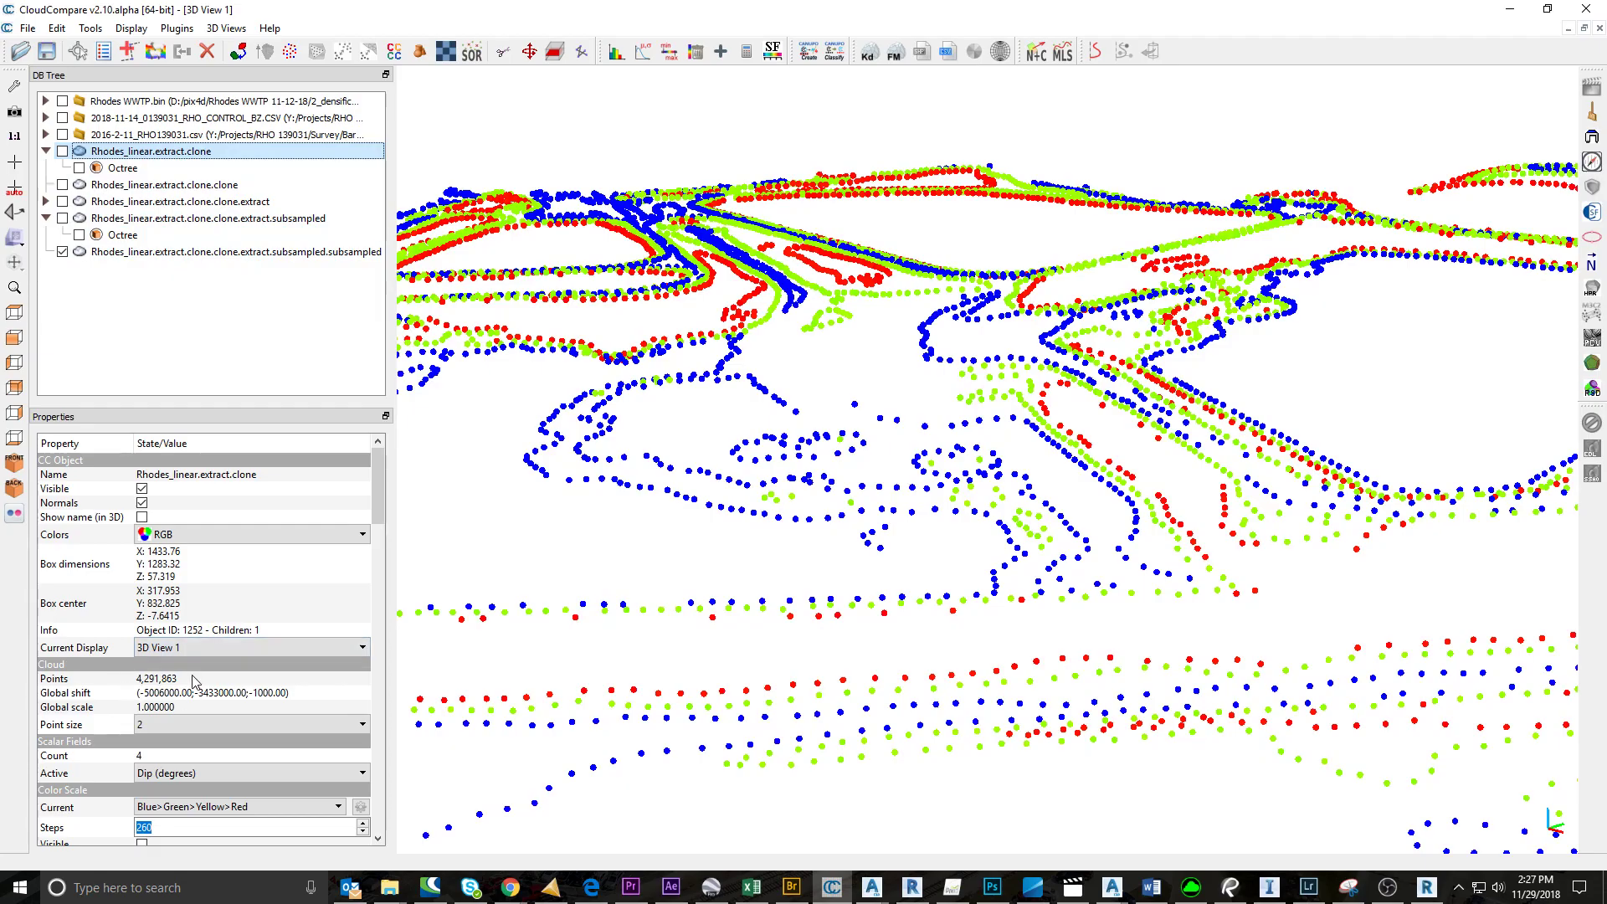
pyautogui.click(234, 251)
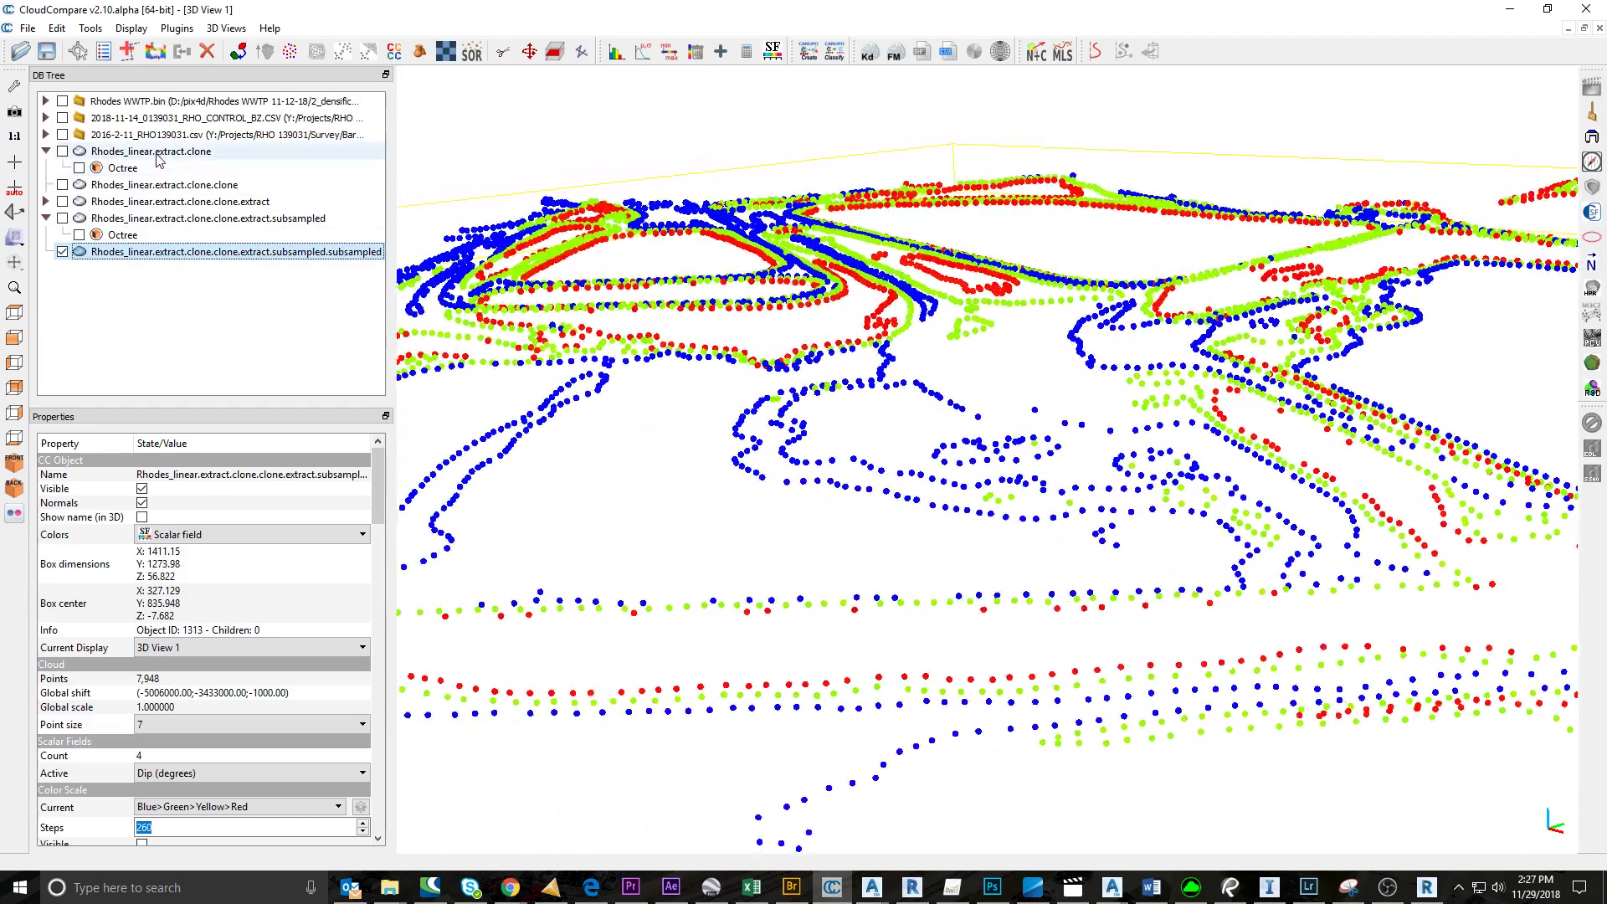
pyautogui.click(151, 151)
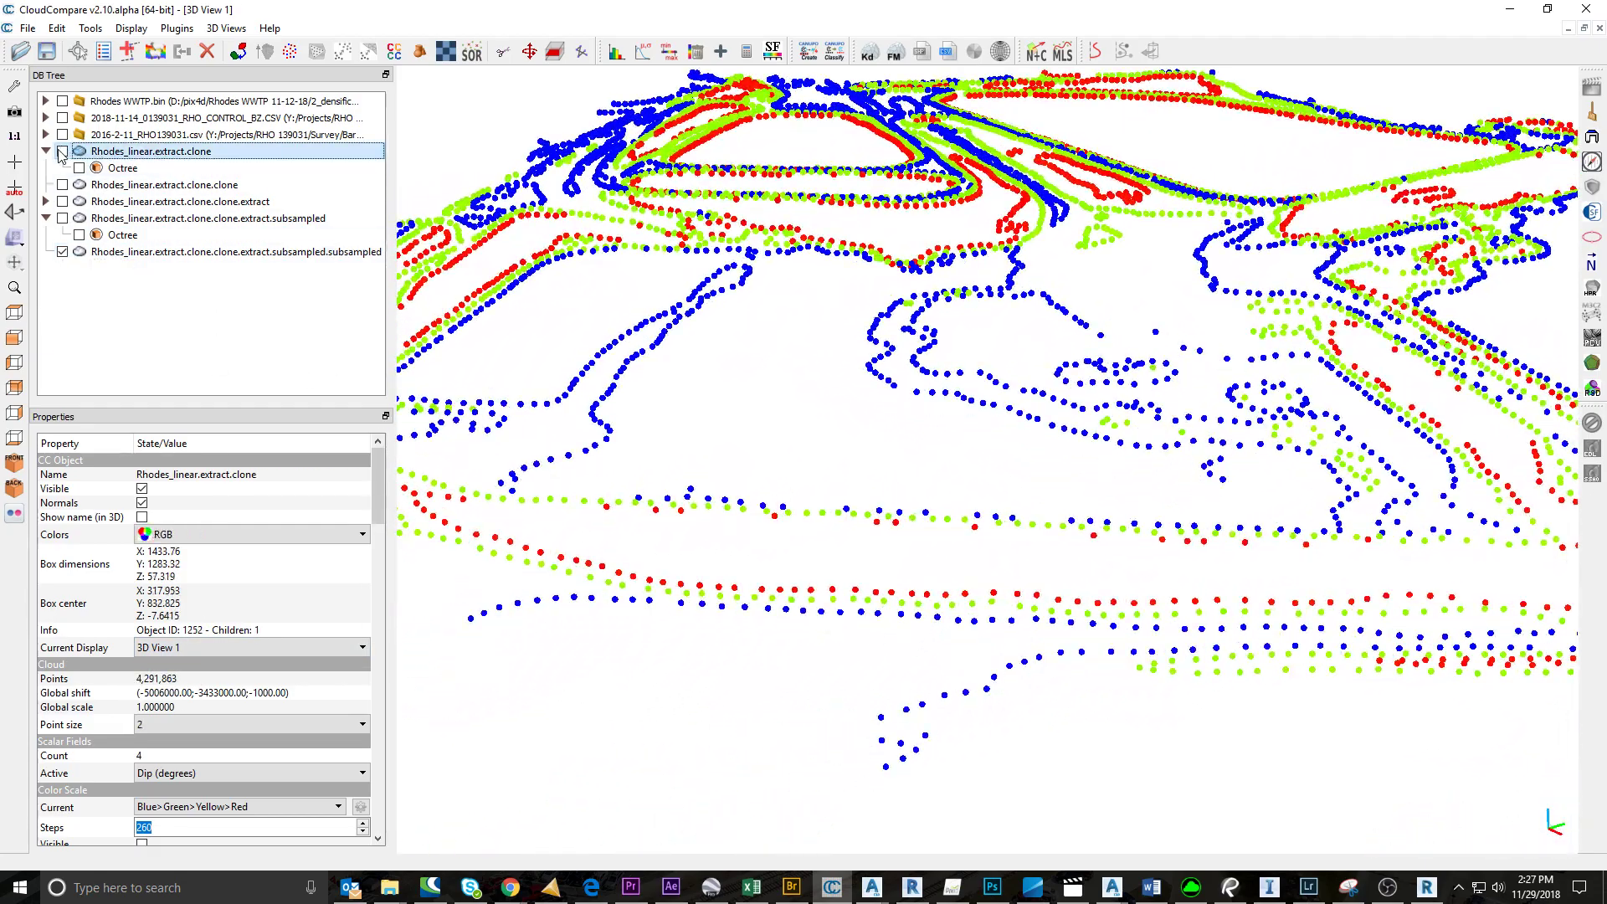
pyautogui.click(57, 29)
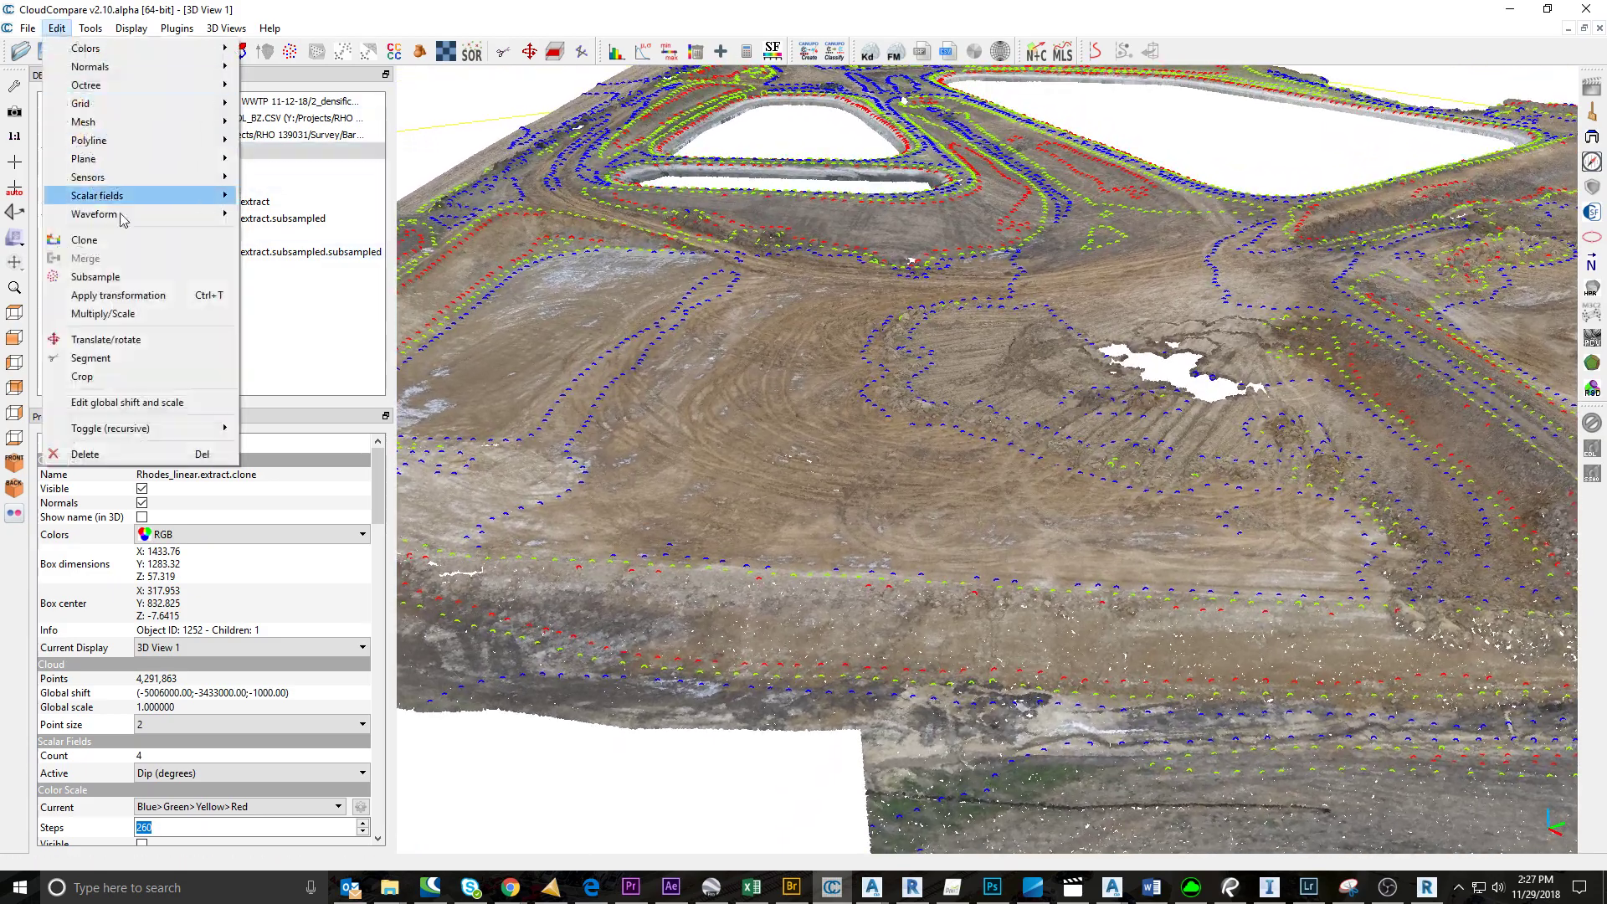
# - Subsample the ground cloud at 25 spacing into a 1,567-point grid and merge it with the break lines
pyautogui.click(94, 276)
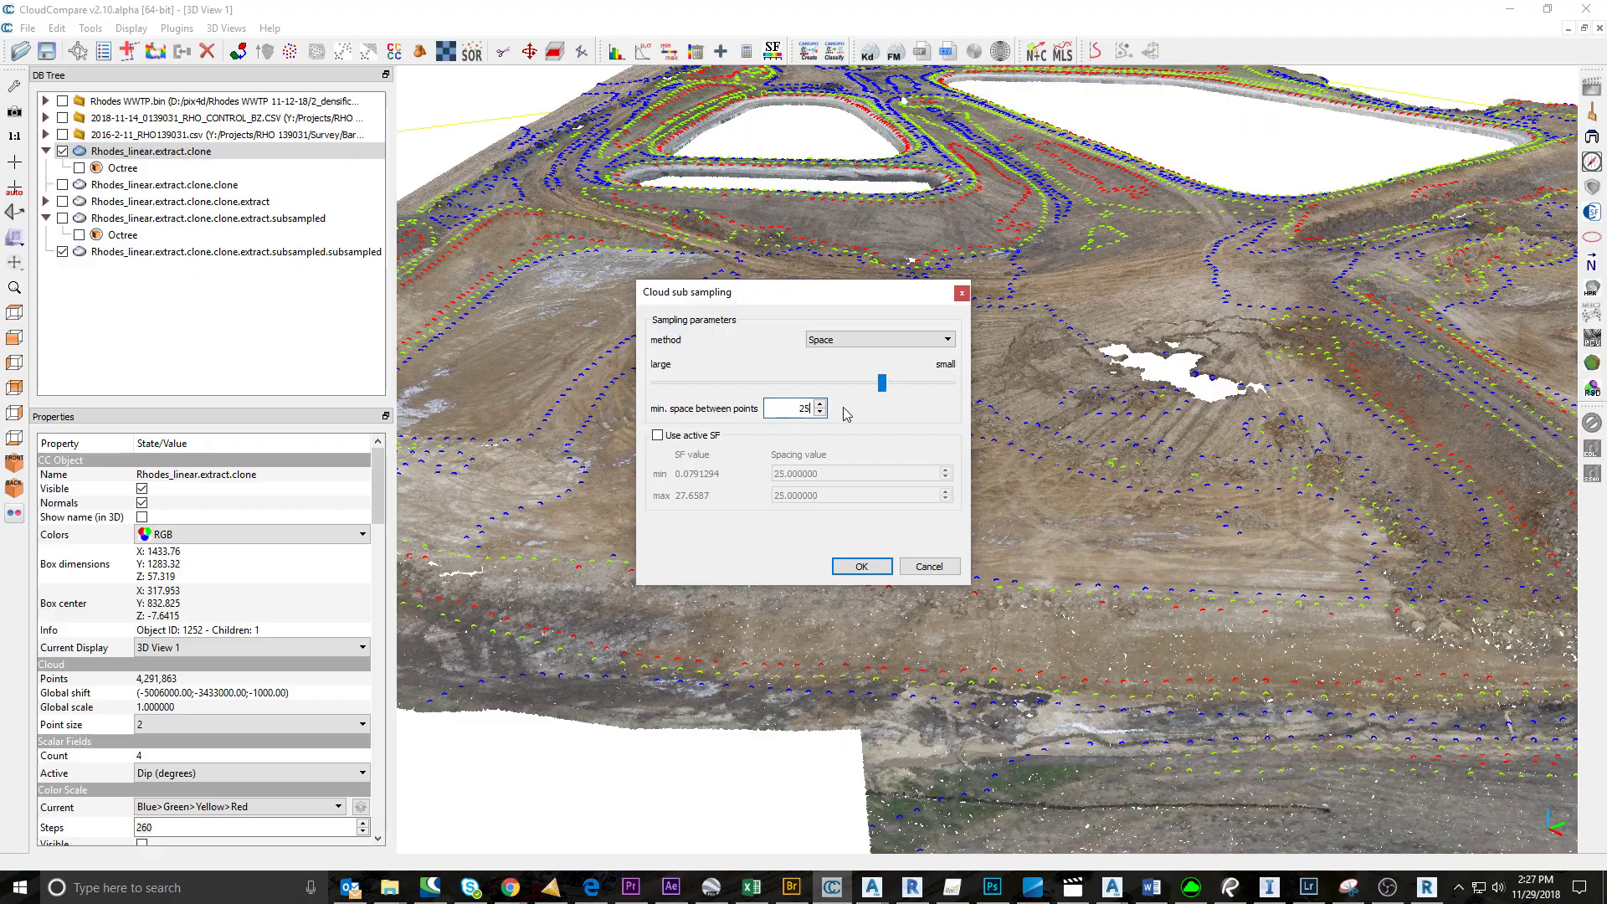
pyautogui.click(861, 566)
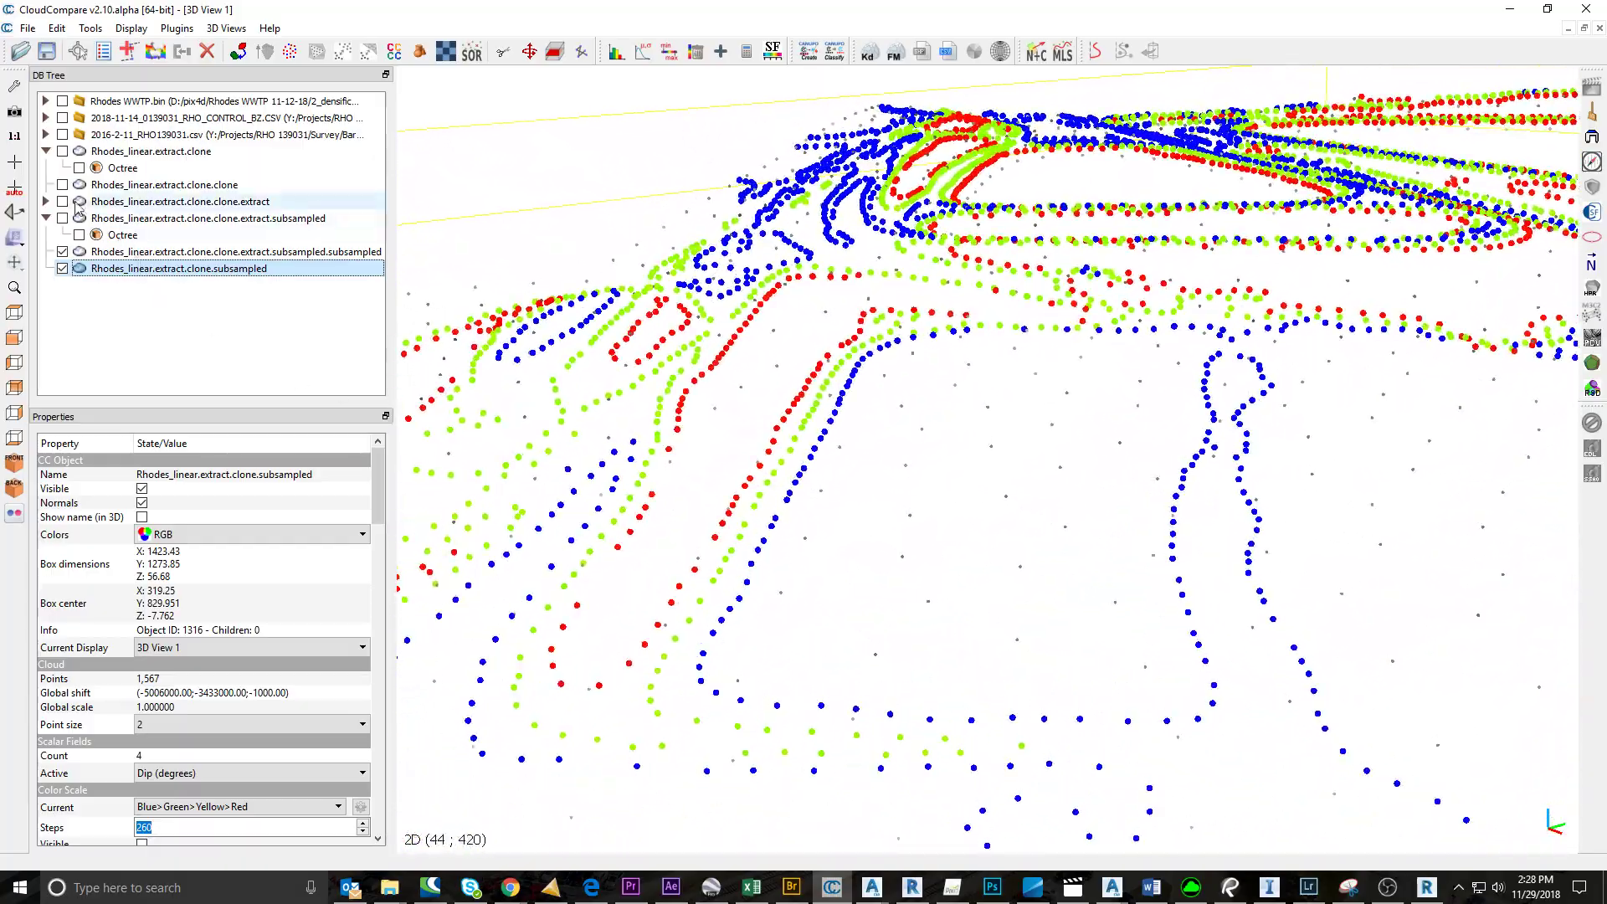
pyautogui.click(62, 150)
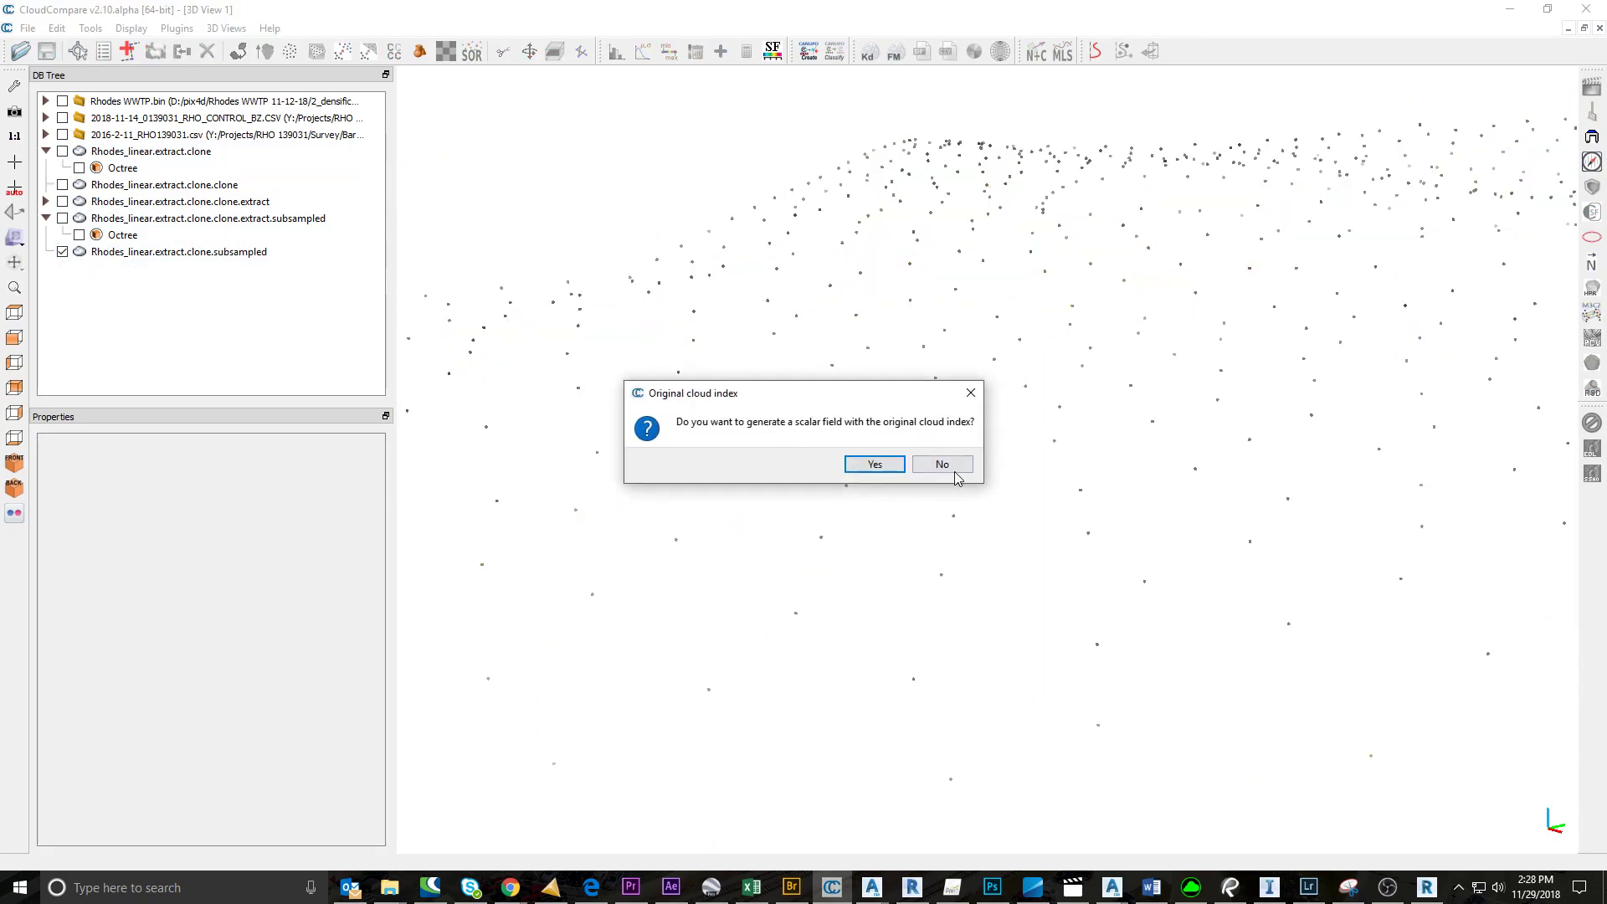
# - Finish the merge without an index field for LAS save as Rhodes_linear and bring Civil 3D forward
pyautogui.click(939, 464)
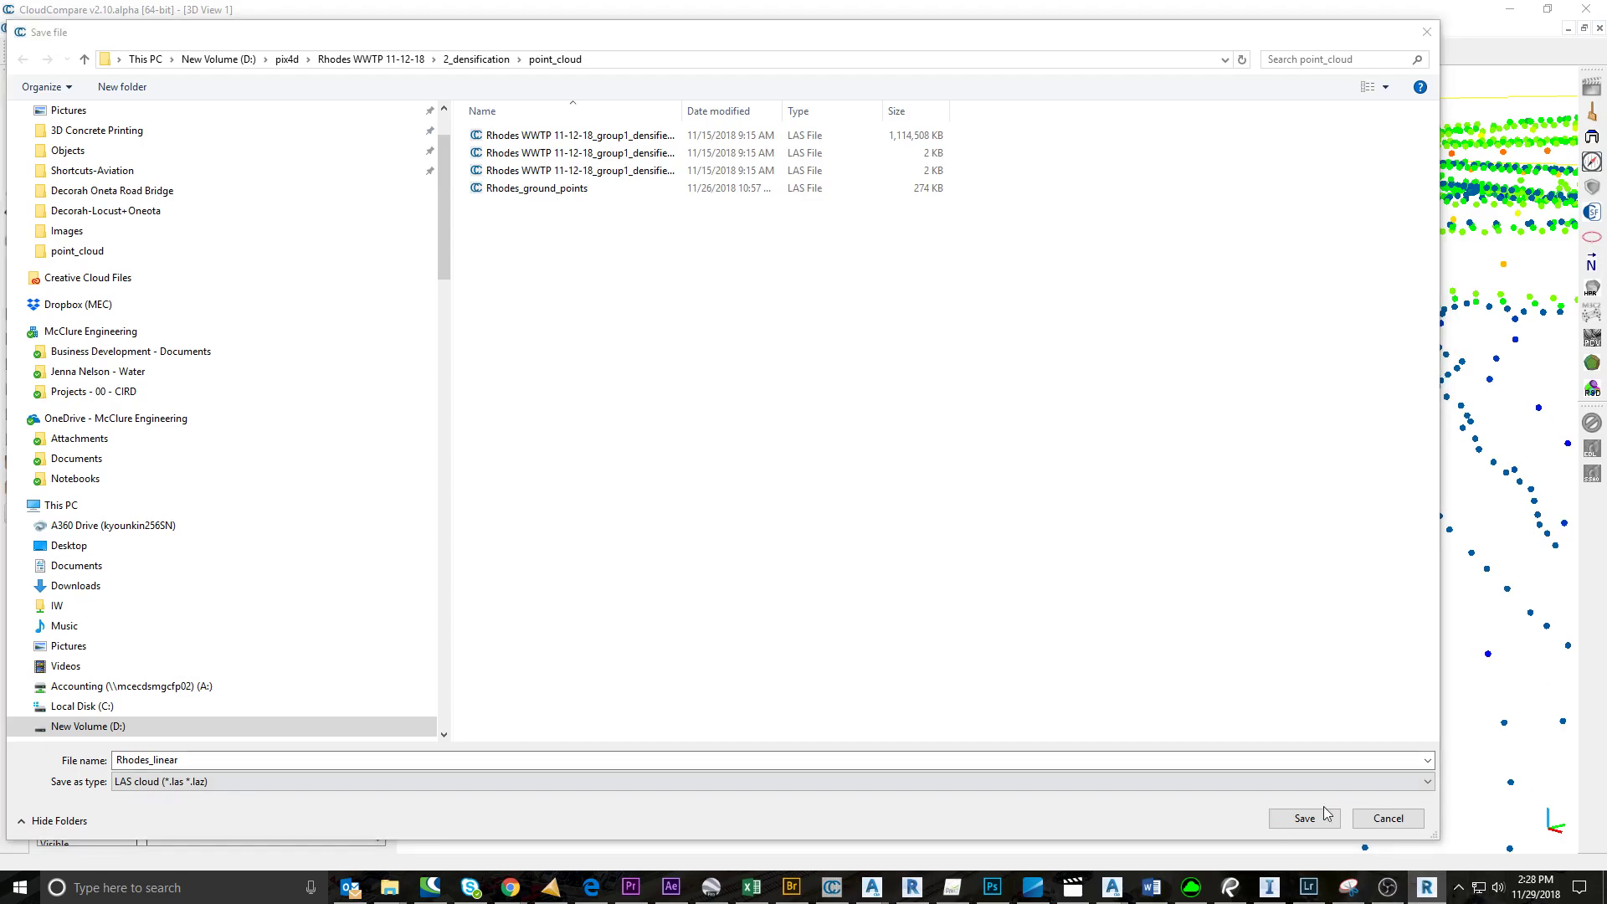
pyautogui.moveTo(869, 887)
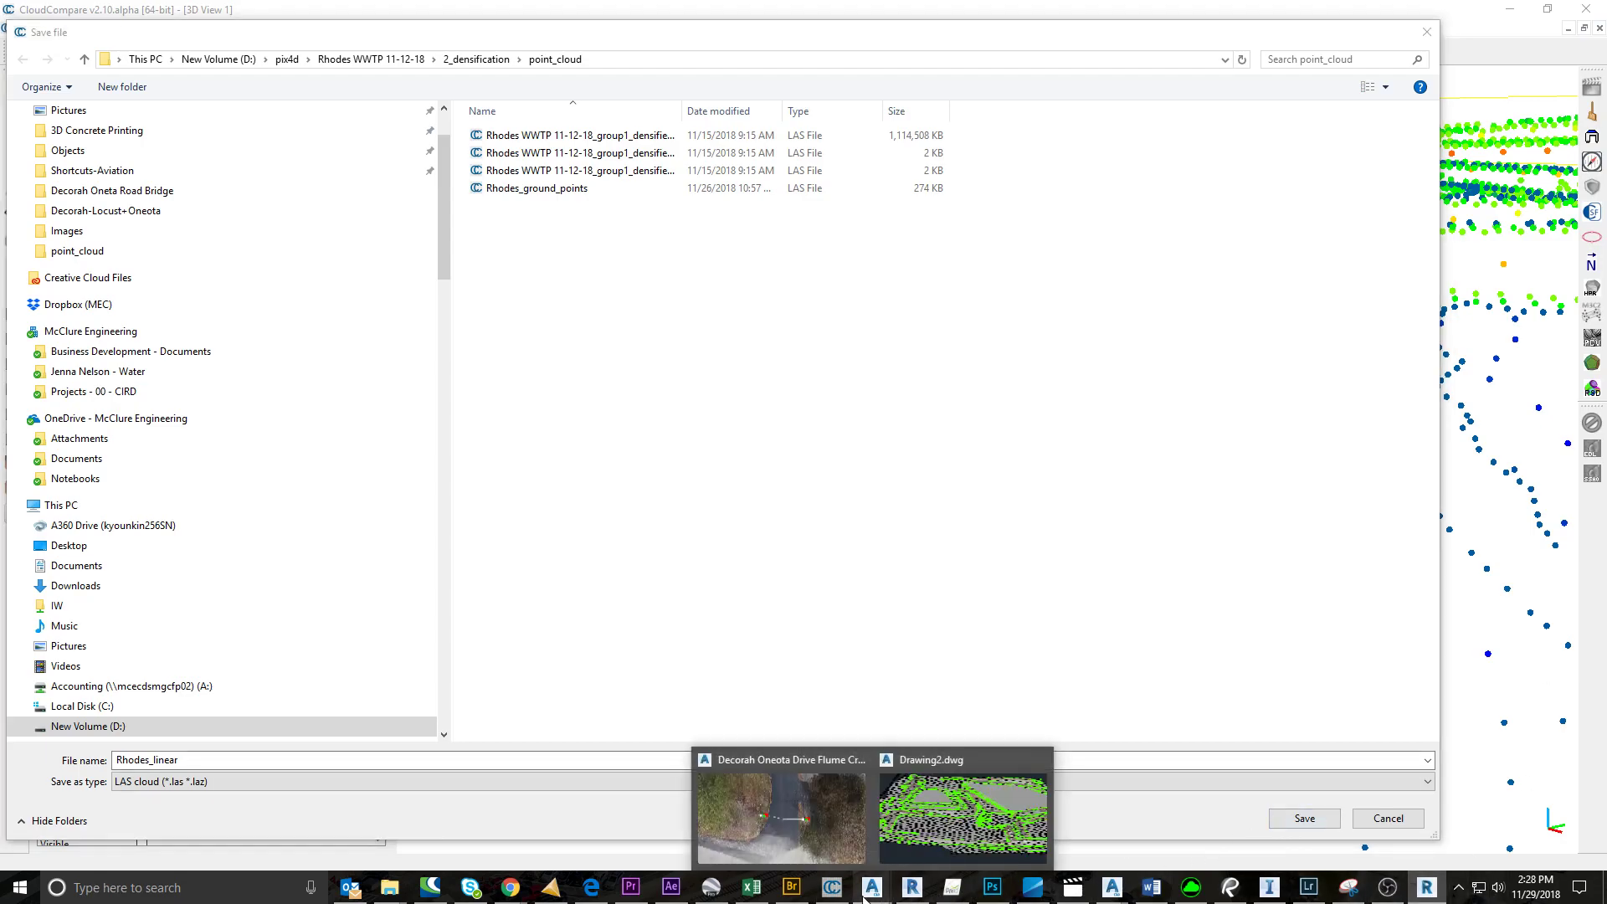
pyautogui.click(960, 813)
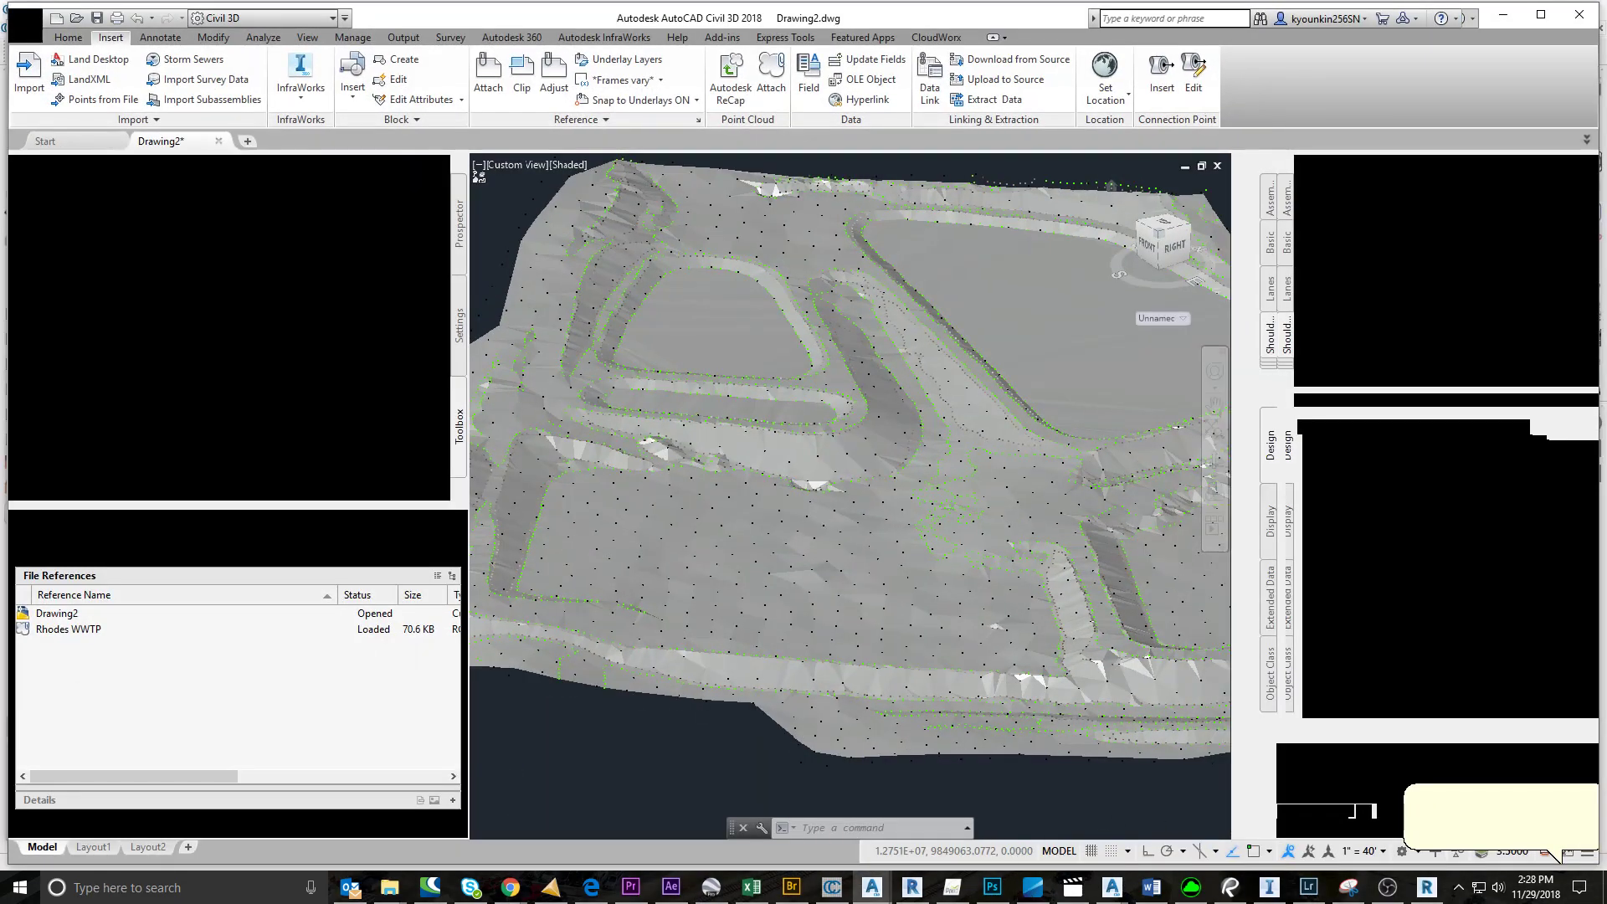